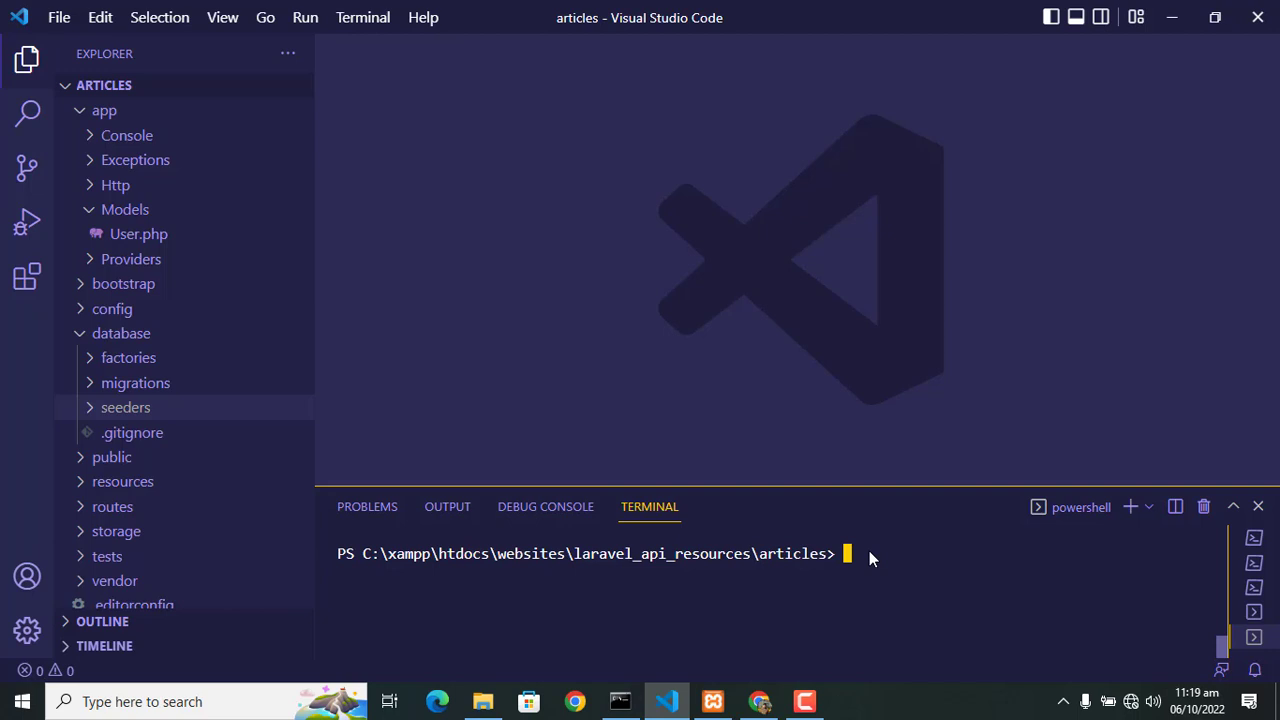
Step: Run php artisan make:model Article -m to generate the Article model and migration
text(php ar)
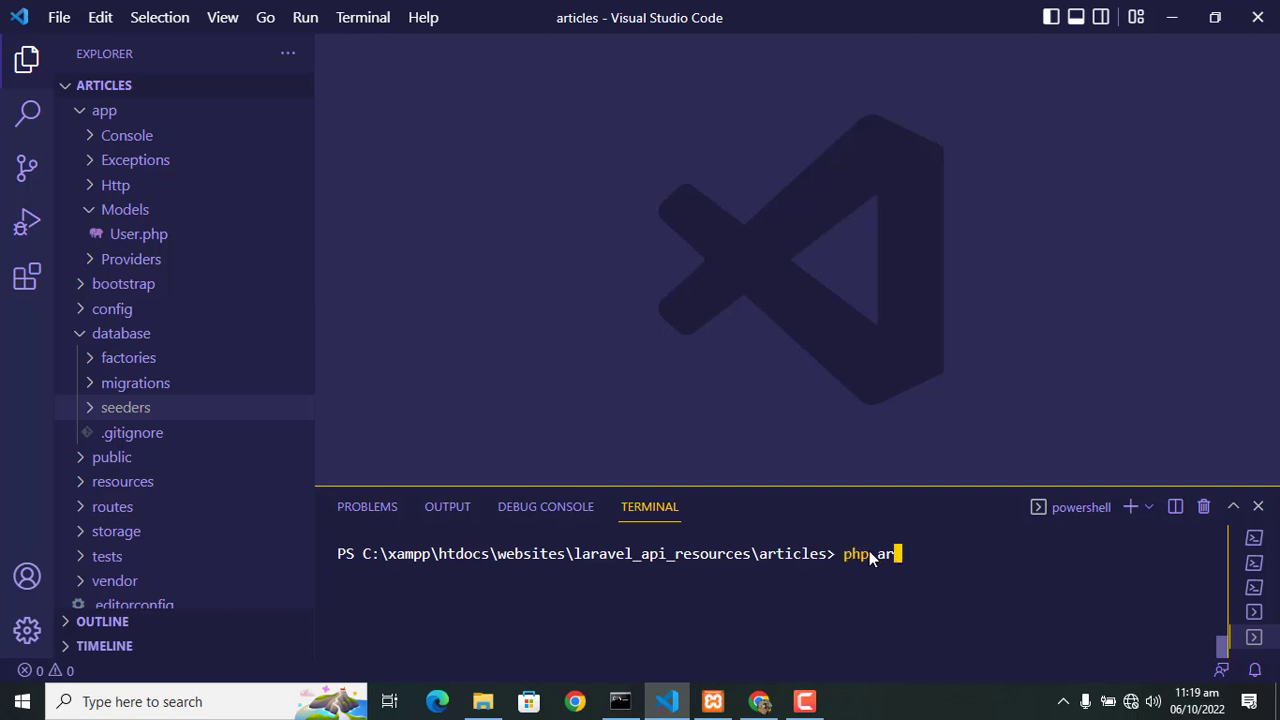
text(tisan m)
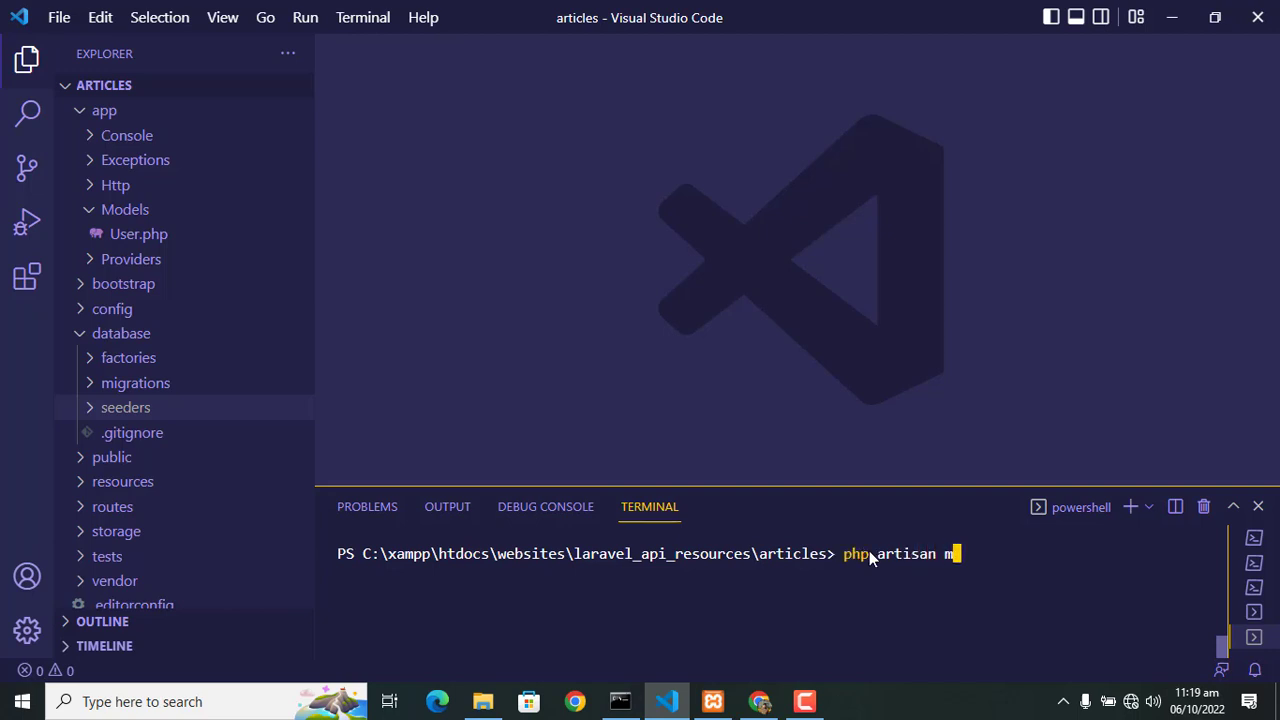
text(ake:model)
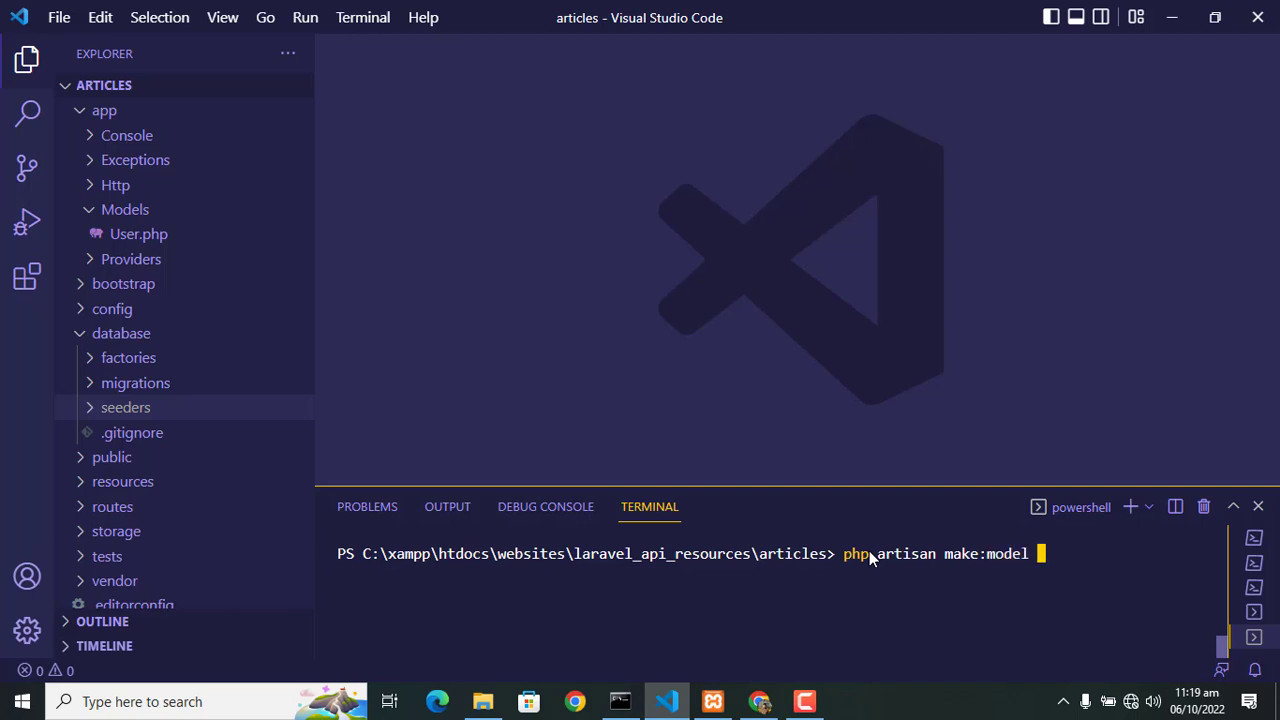
text(Article -m)
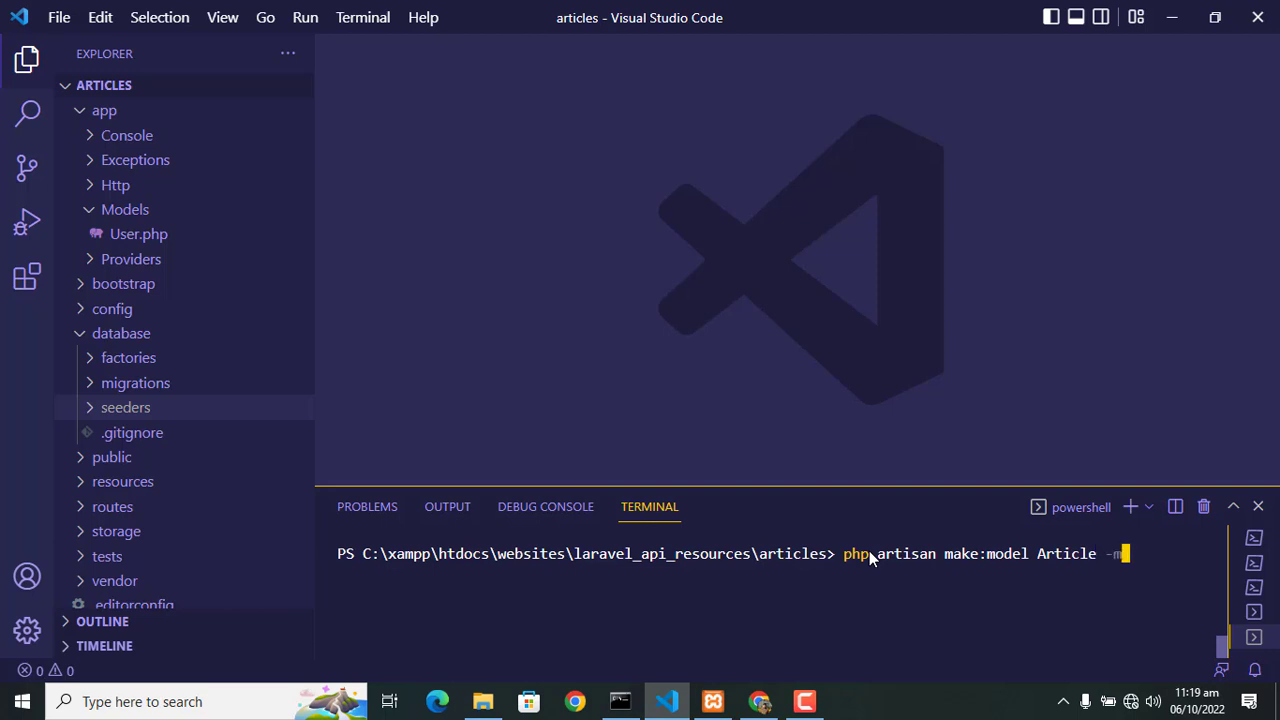
key(Enter)
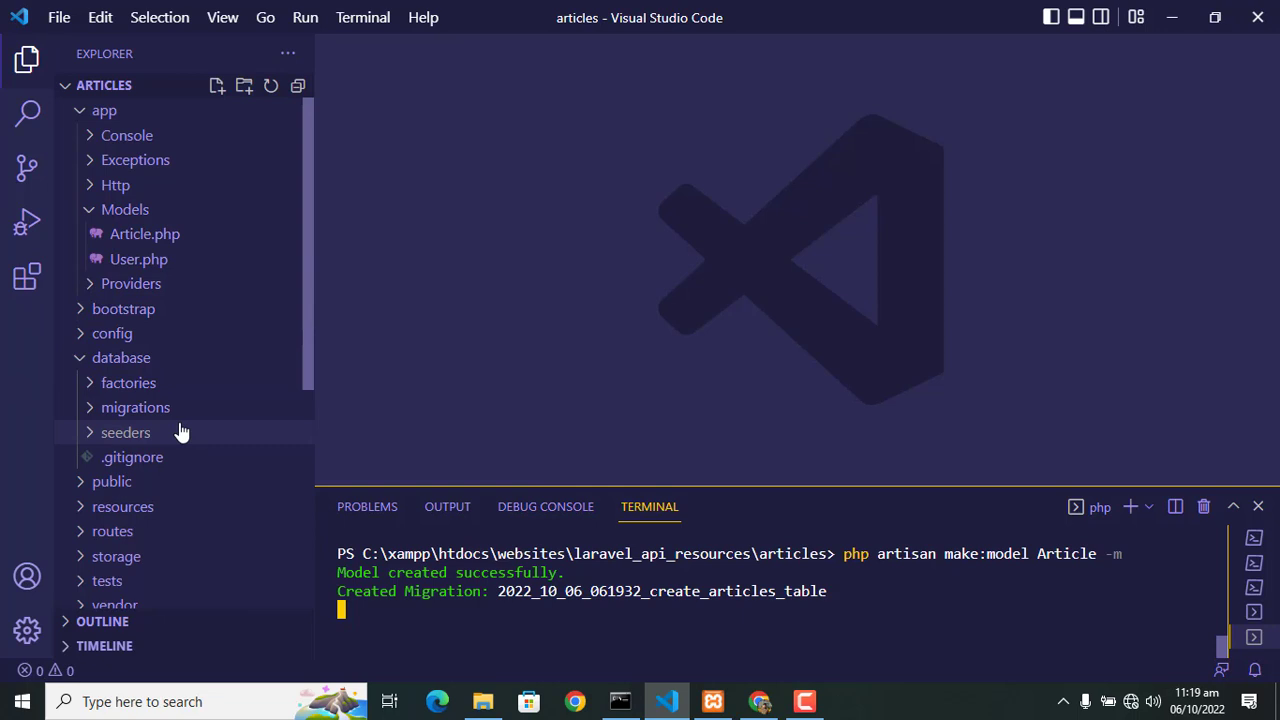
Step: Add $table->string('title') and $table->string('content') to the migration's up() method
click(135, 407)
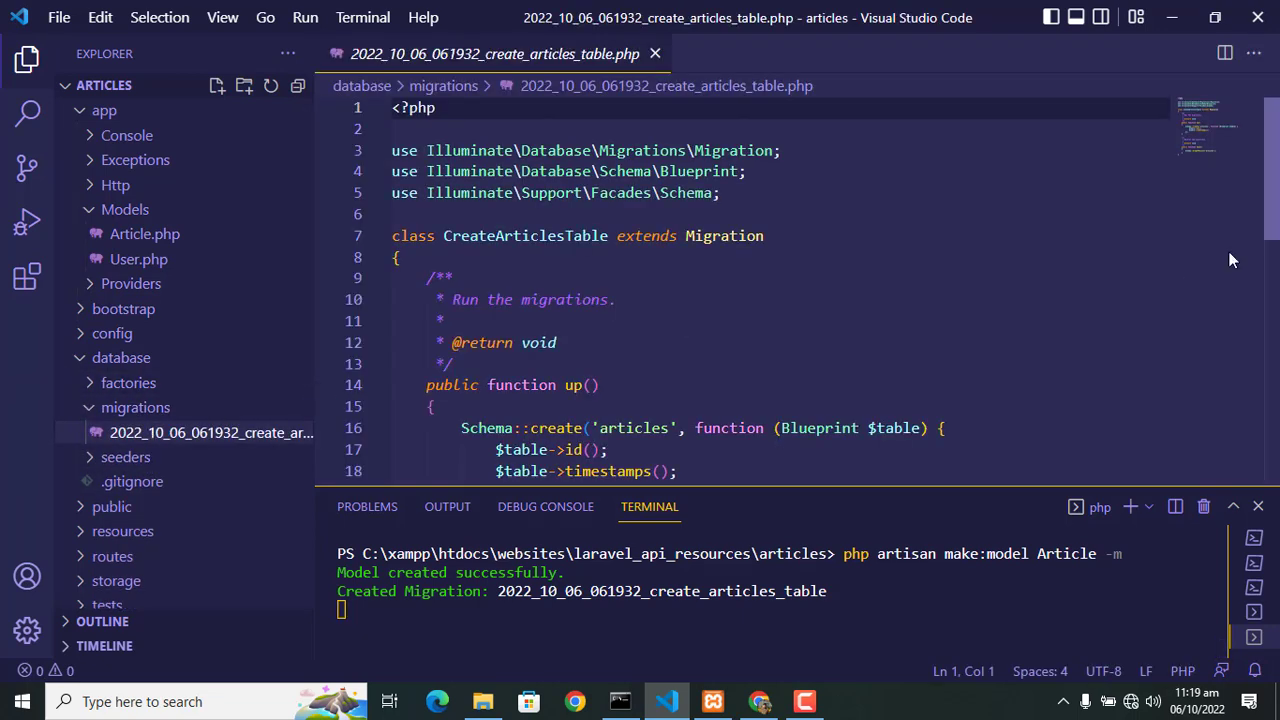
scroll(down, 3)
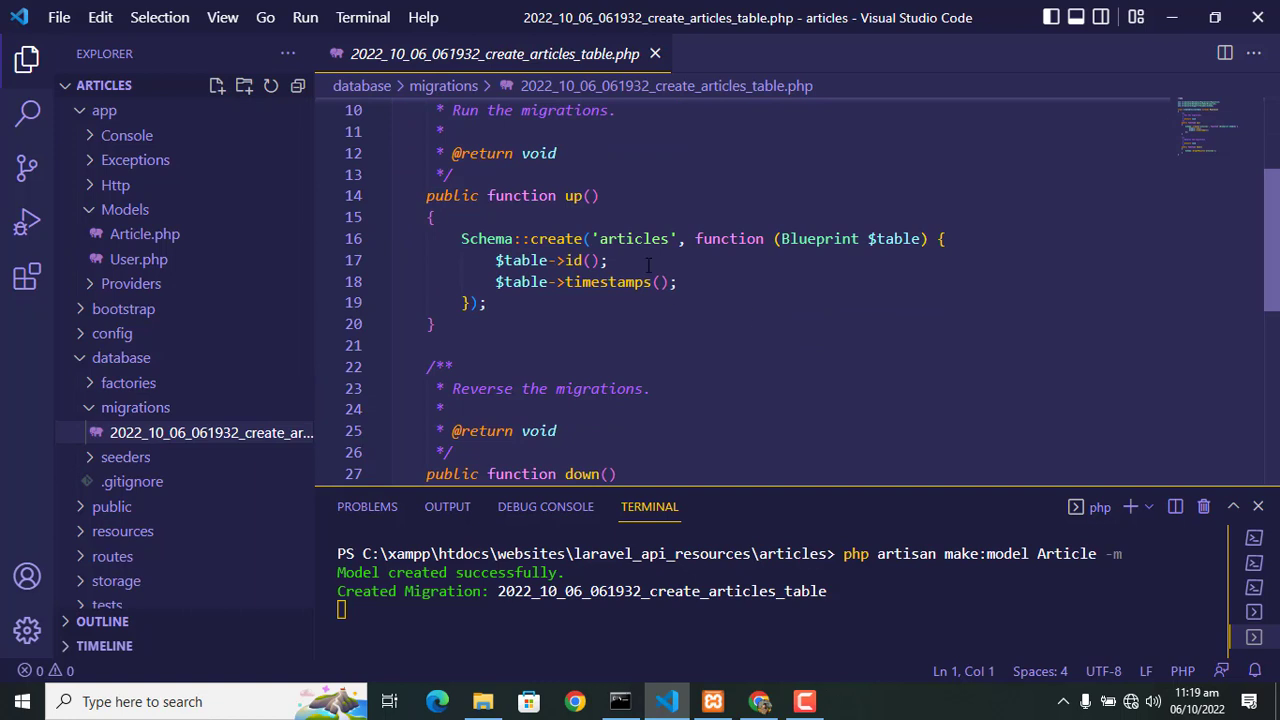
text($table-)
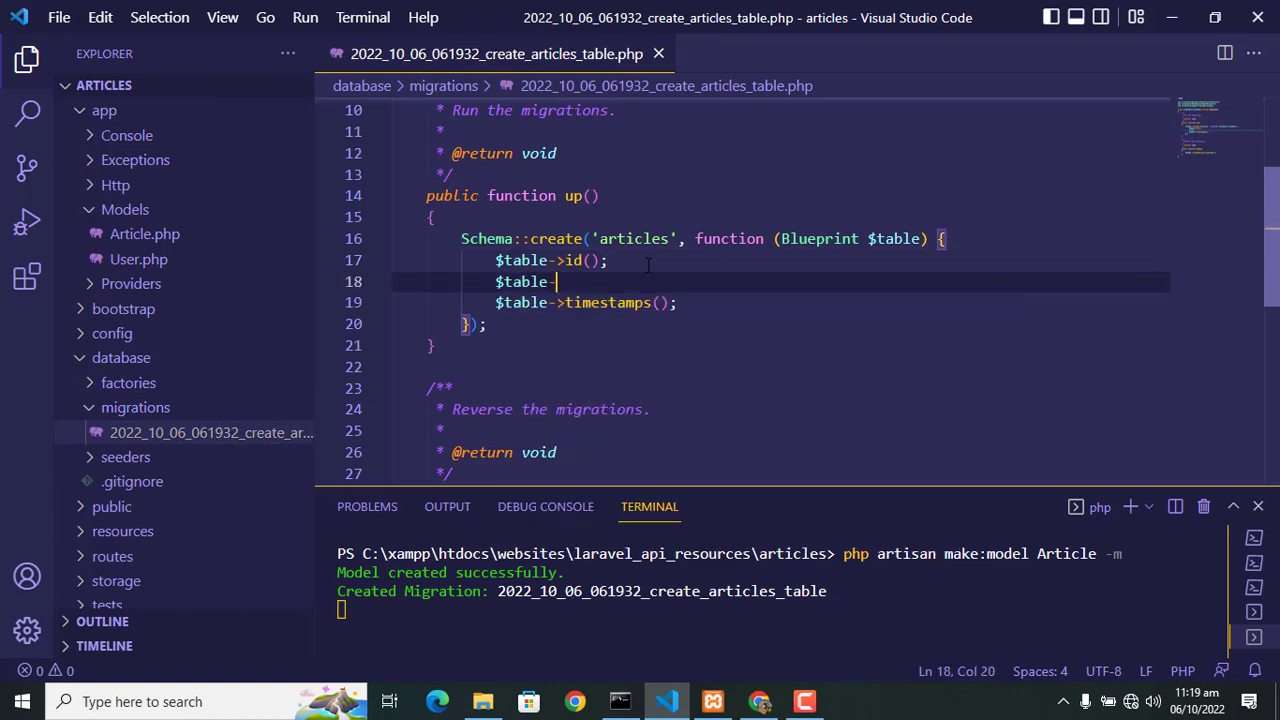
text(string)
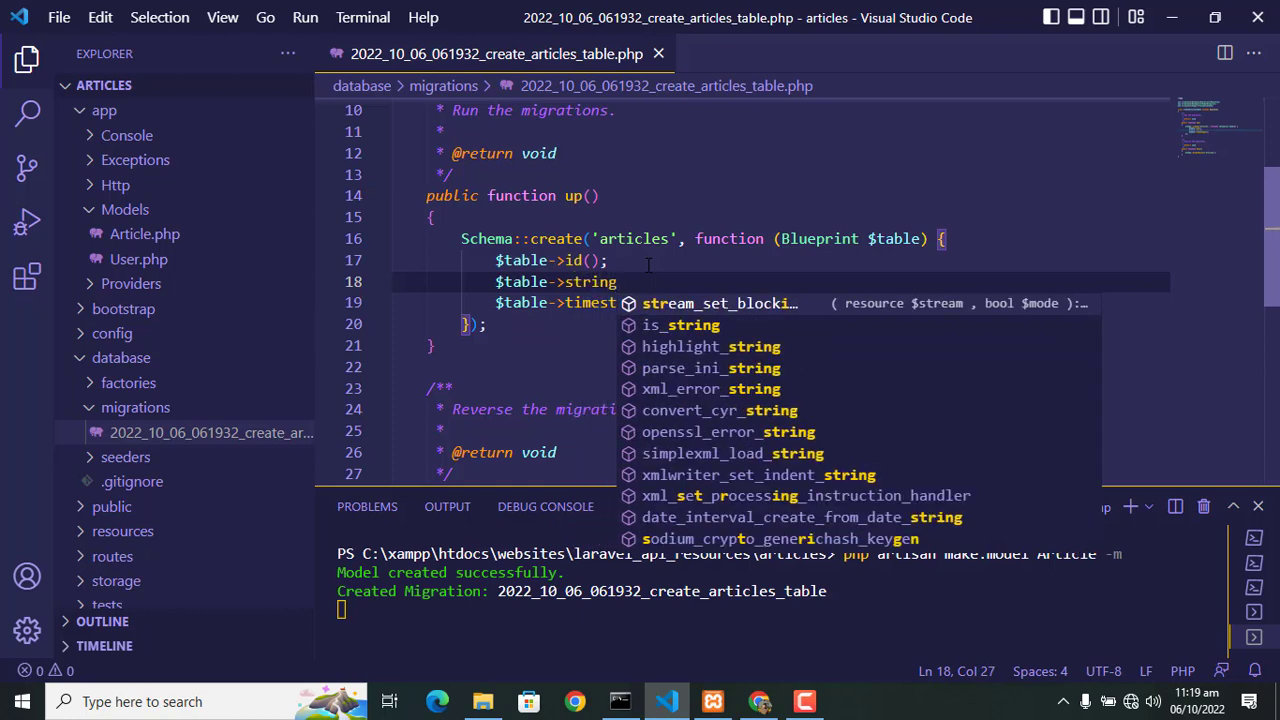
text((''))
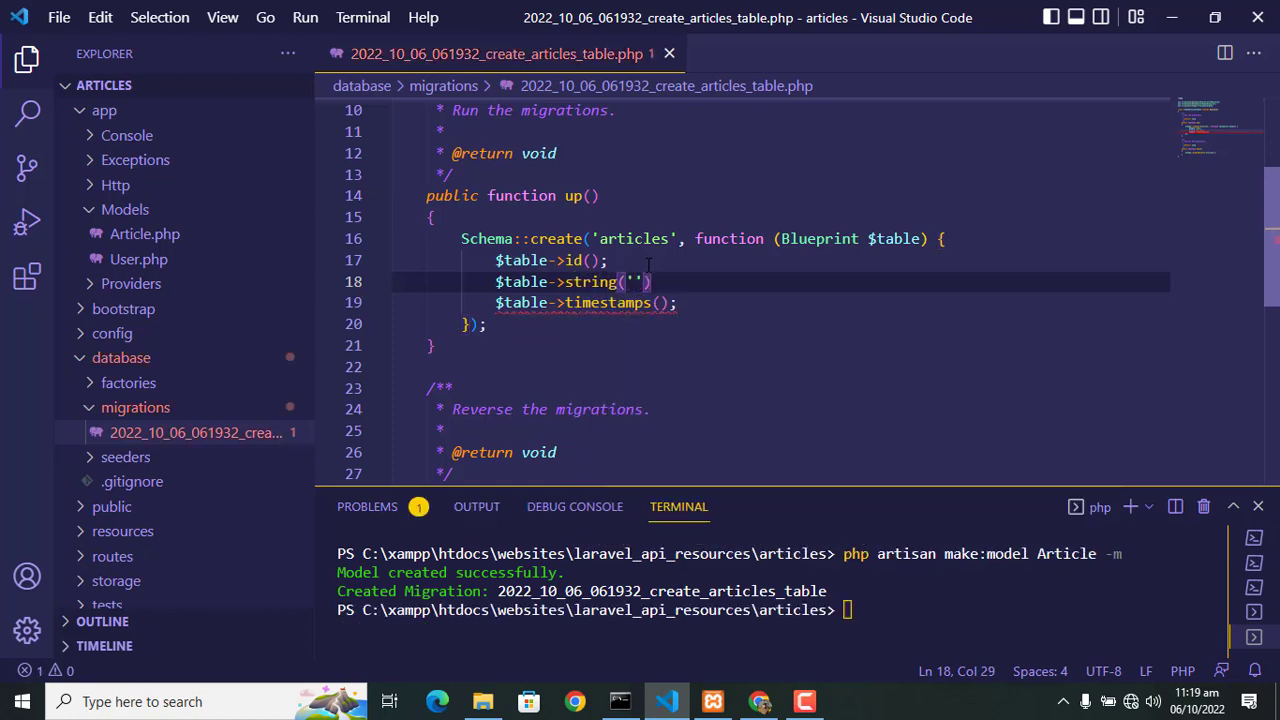
text(title)
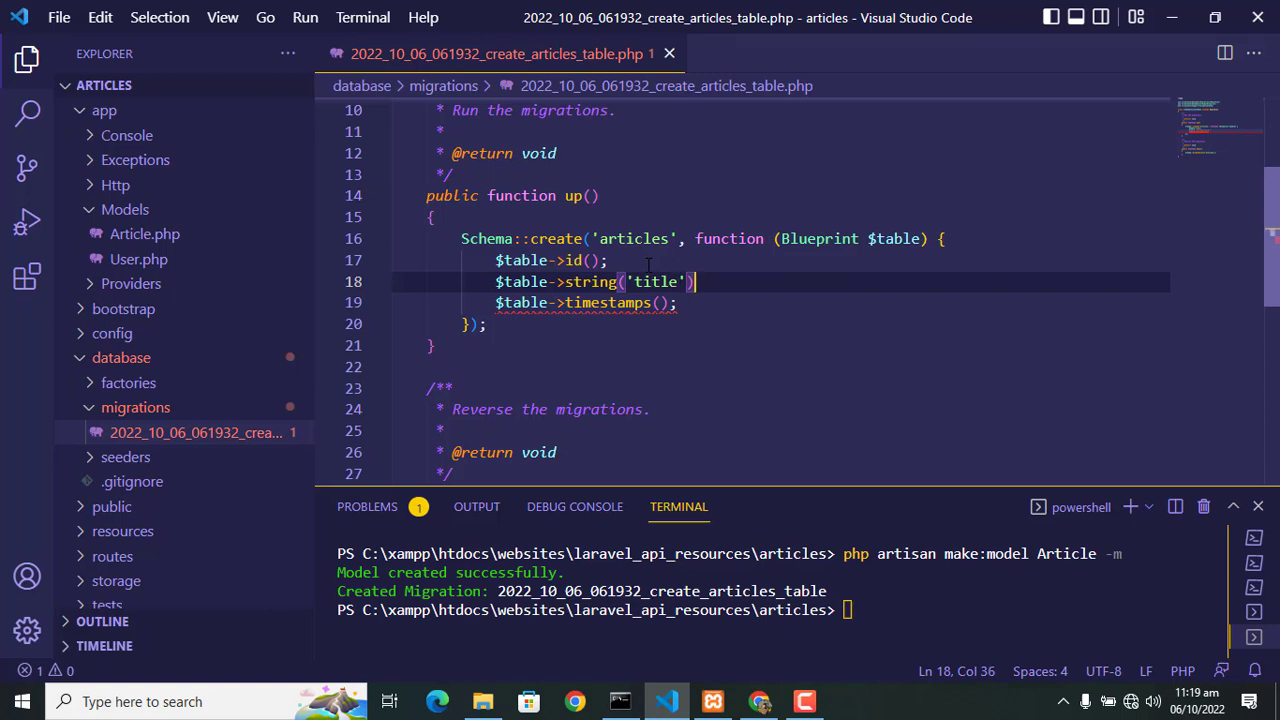
text($table->string('title');)
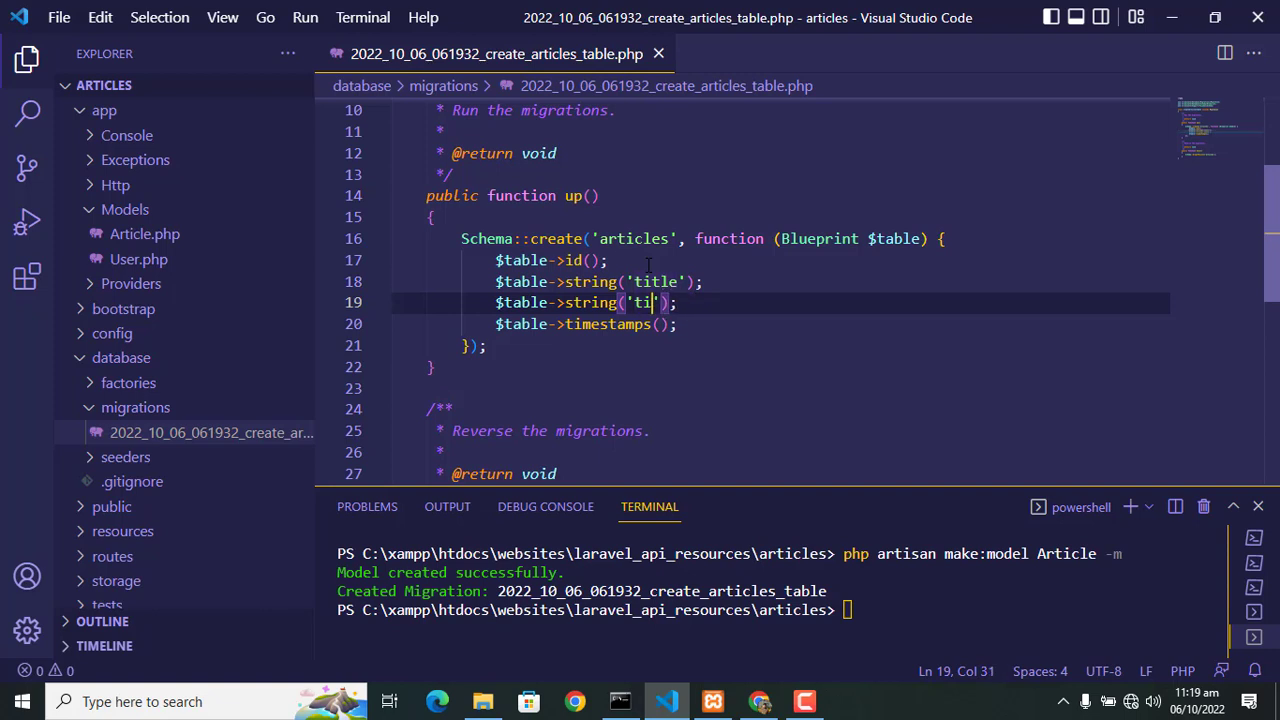
text(content)
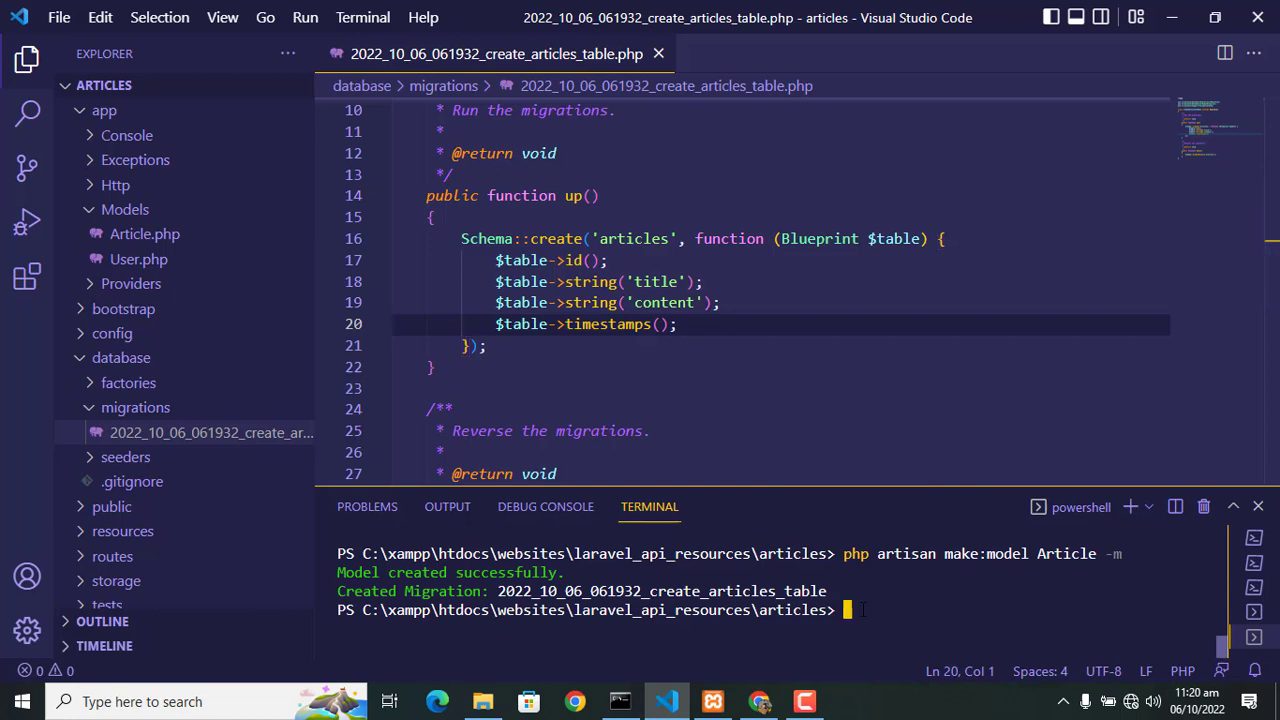
Step: Run php artisan migrate to create the articles table, then clear the terminal with cls
text(p)
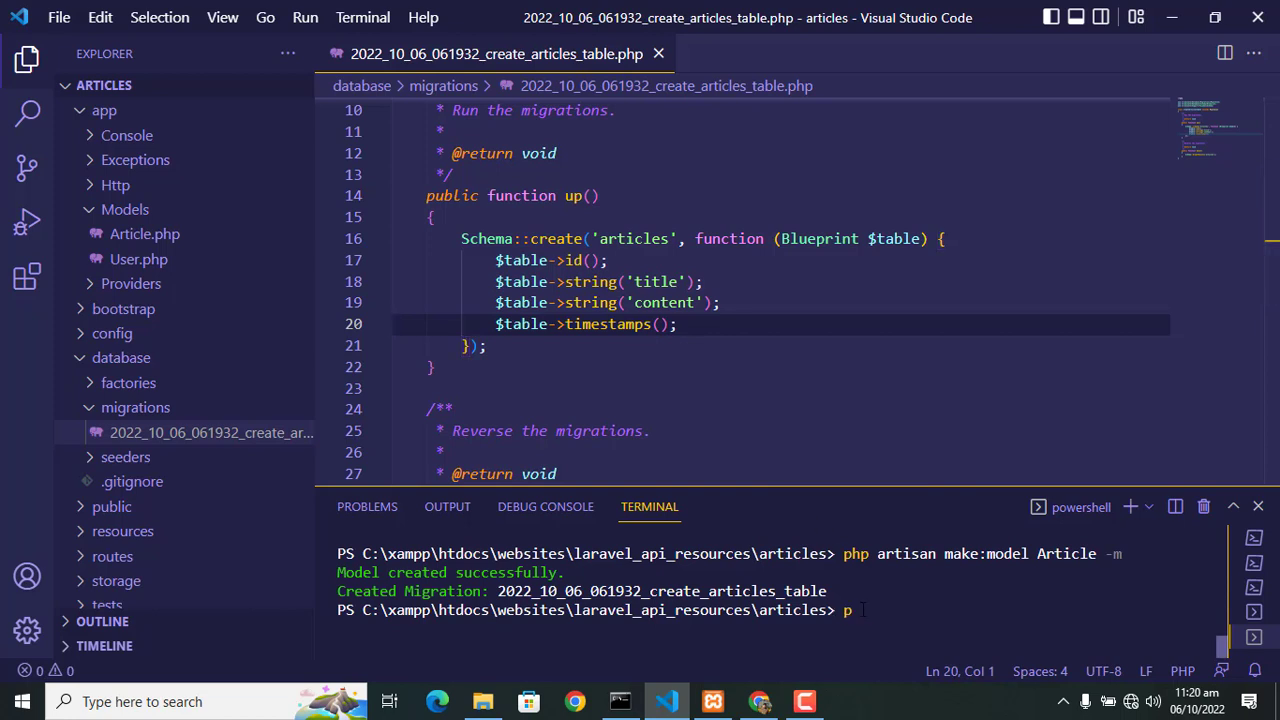
text(hp artisan mi)
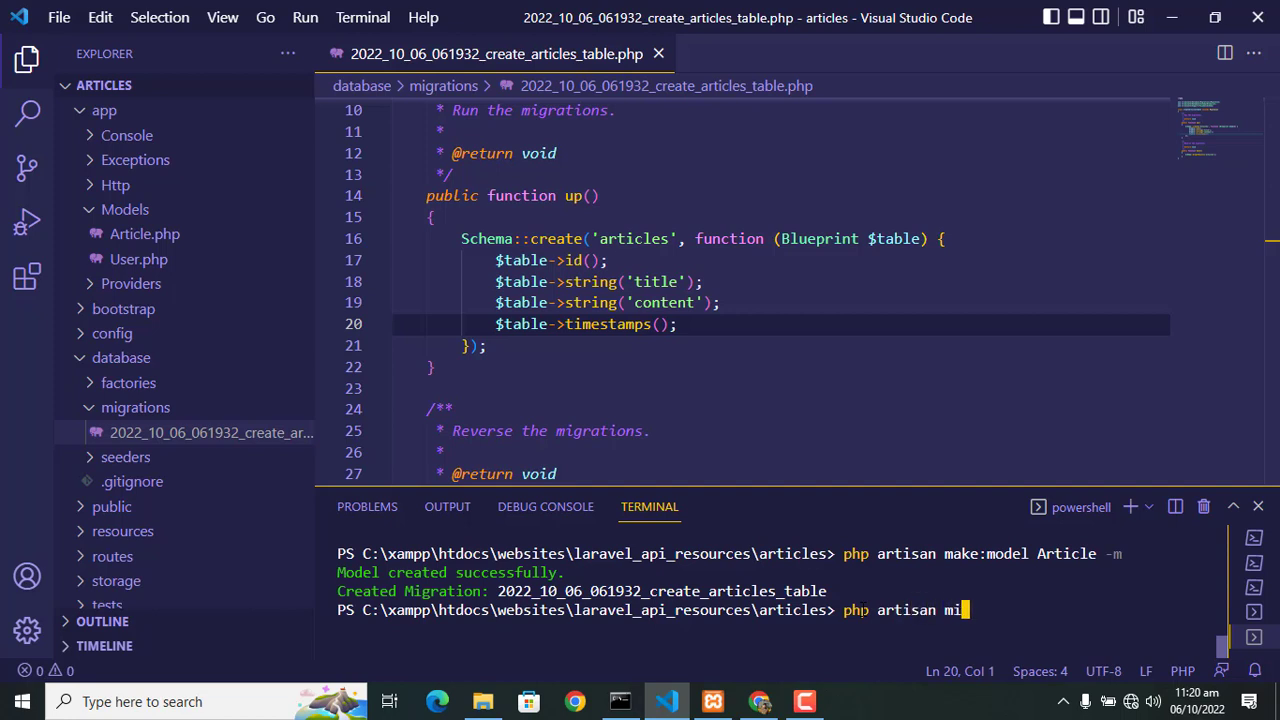
text(grate)
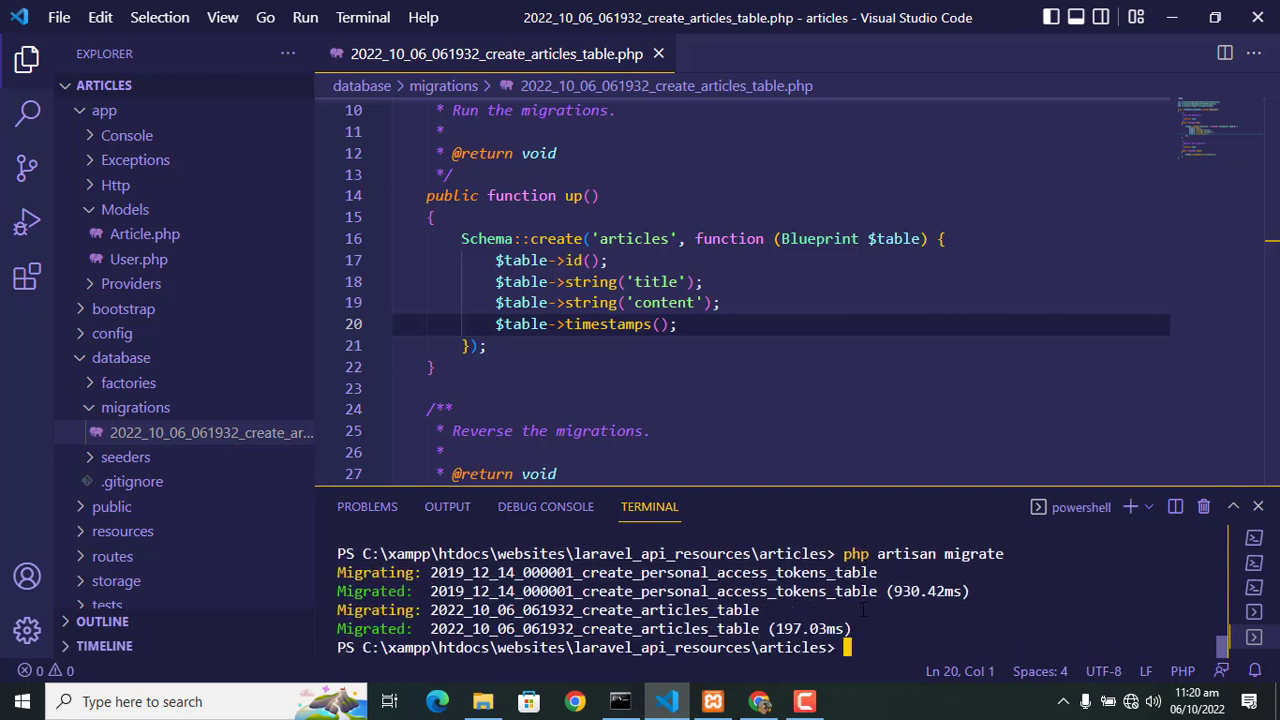
text(c)
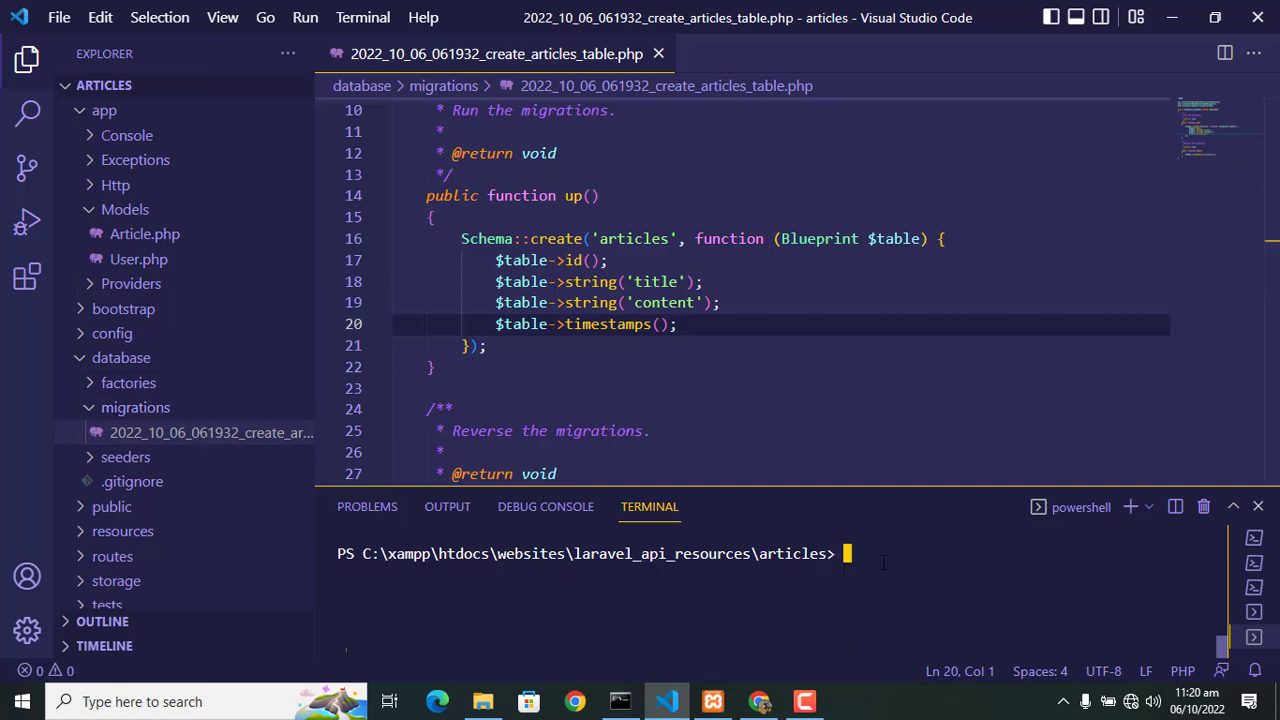
Step: Run php artisan make:factory ArticleFactory in the terminal
text(php ari)
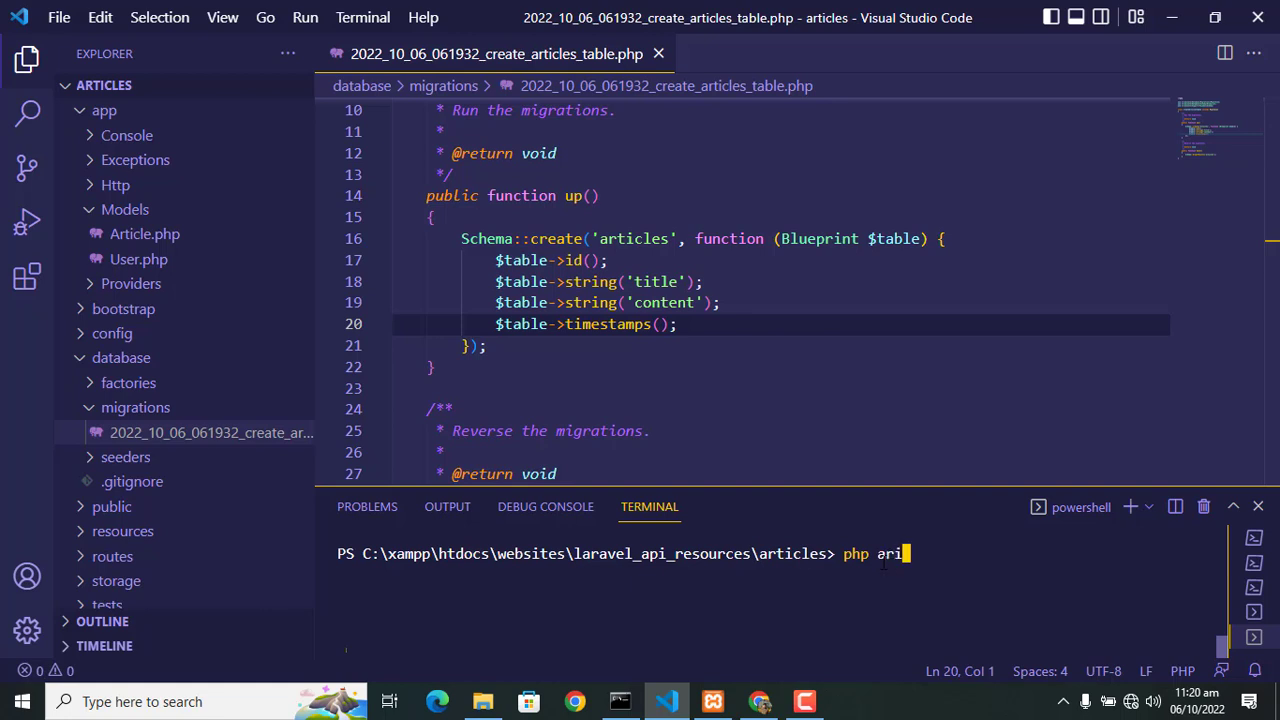
text(san)
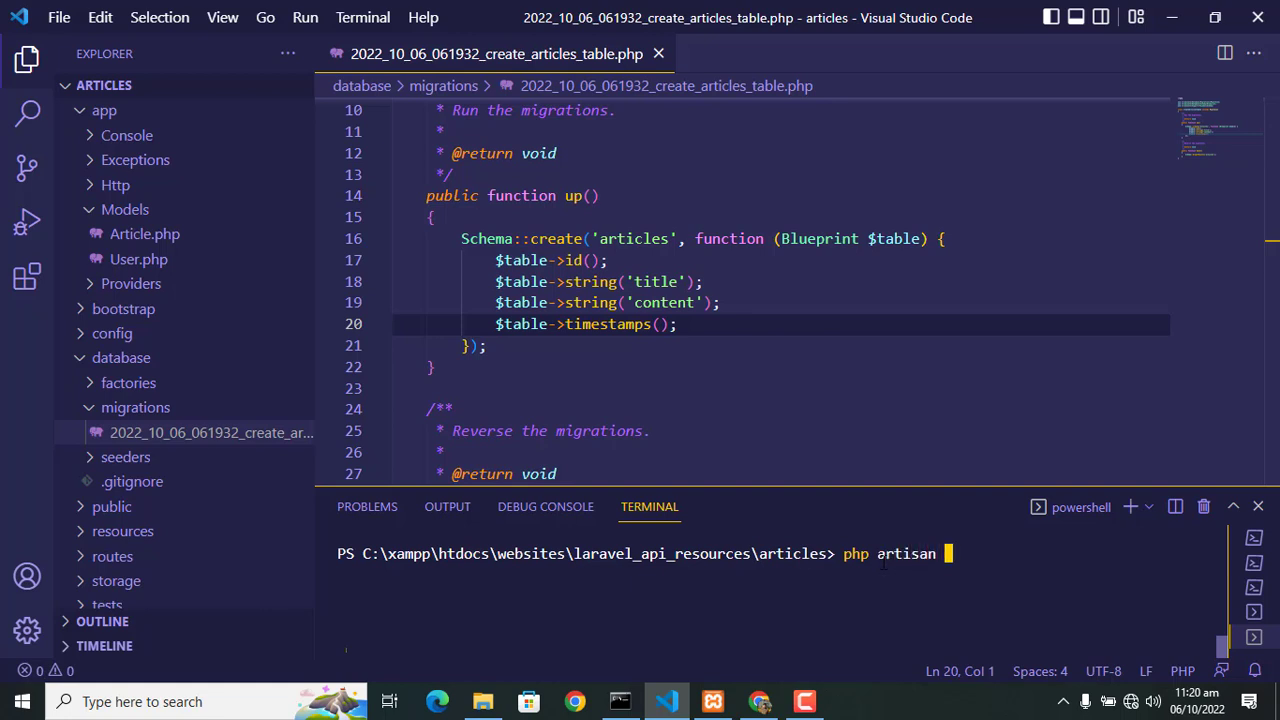
text(make:fac)
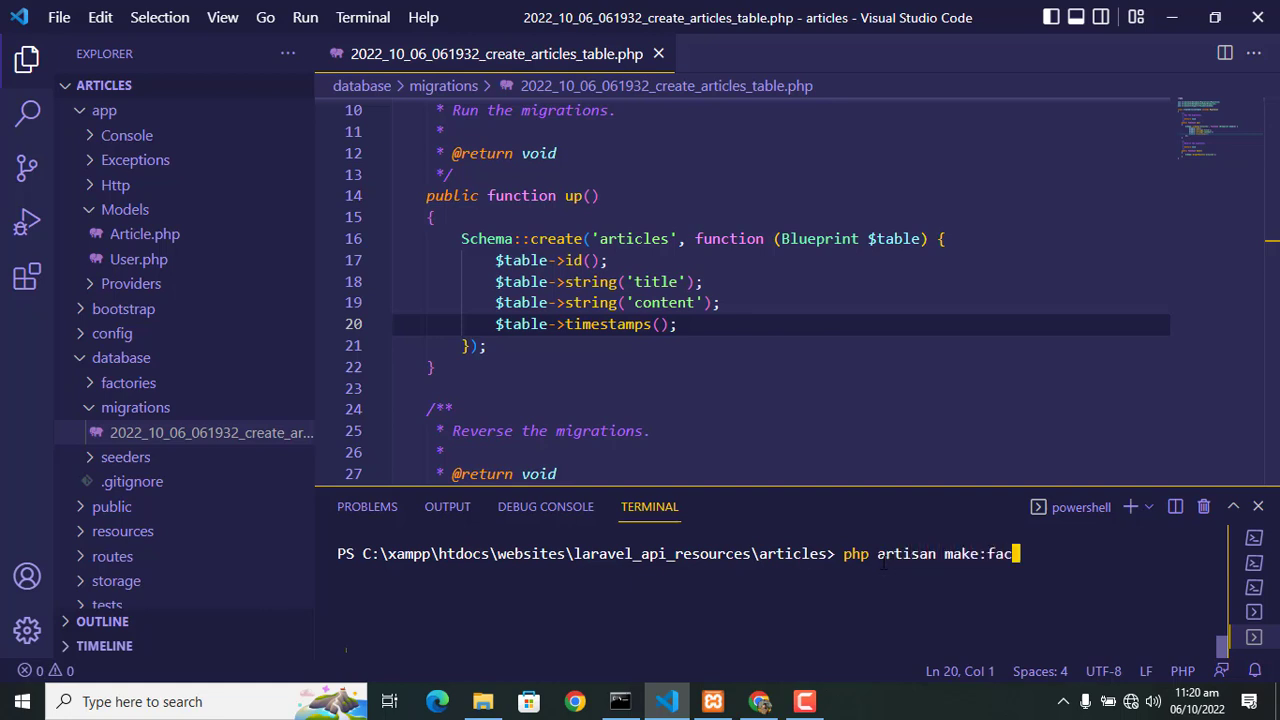
text(tory)
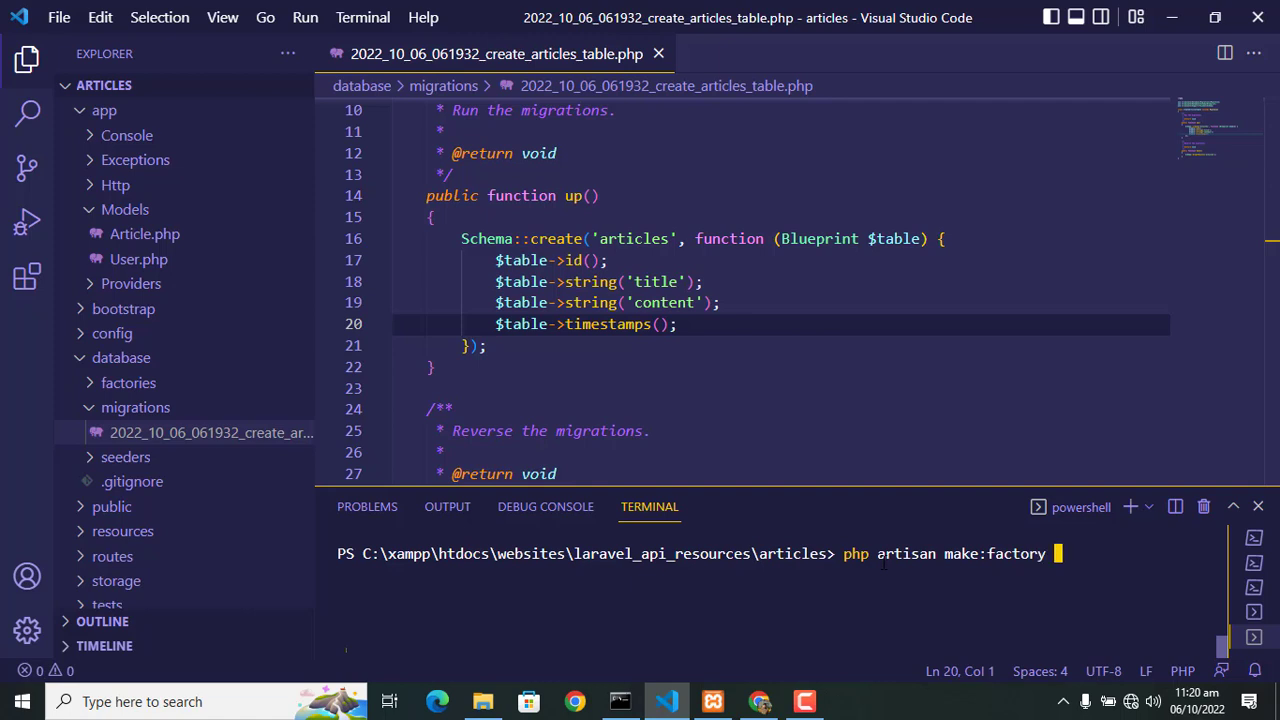
text(ArticleFactory)
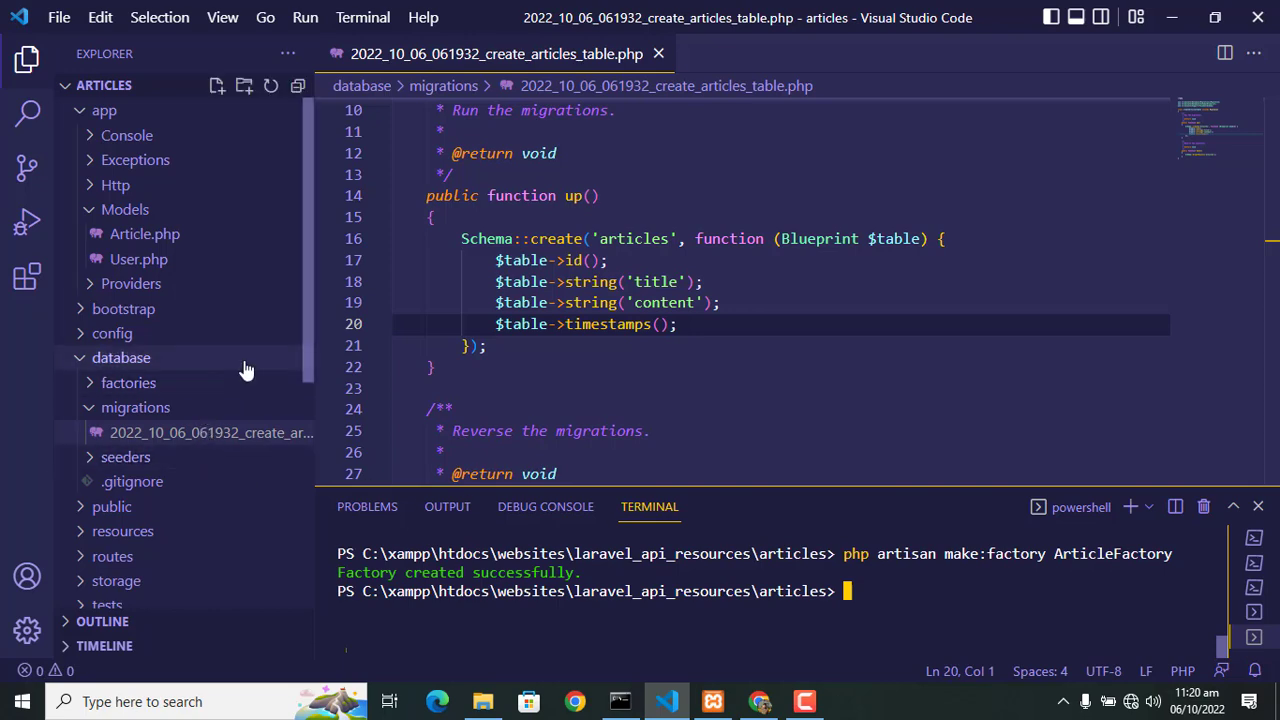
Step: Add 'use Illuminate\Support\Str;' near the top of ArticleFactory.php
click(128, 382)
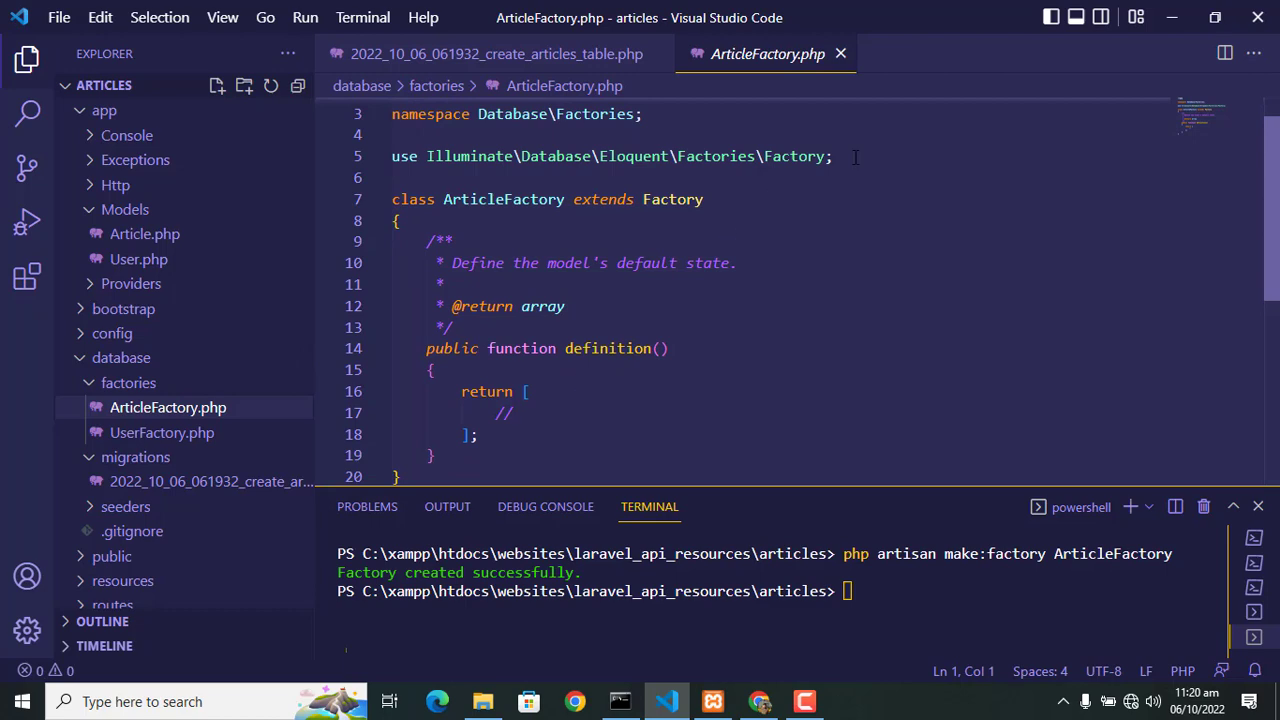
text(use)
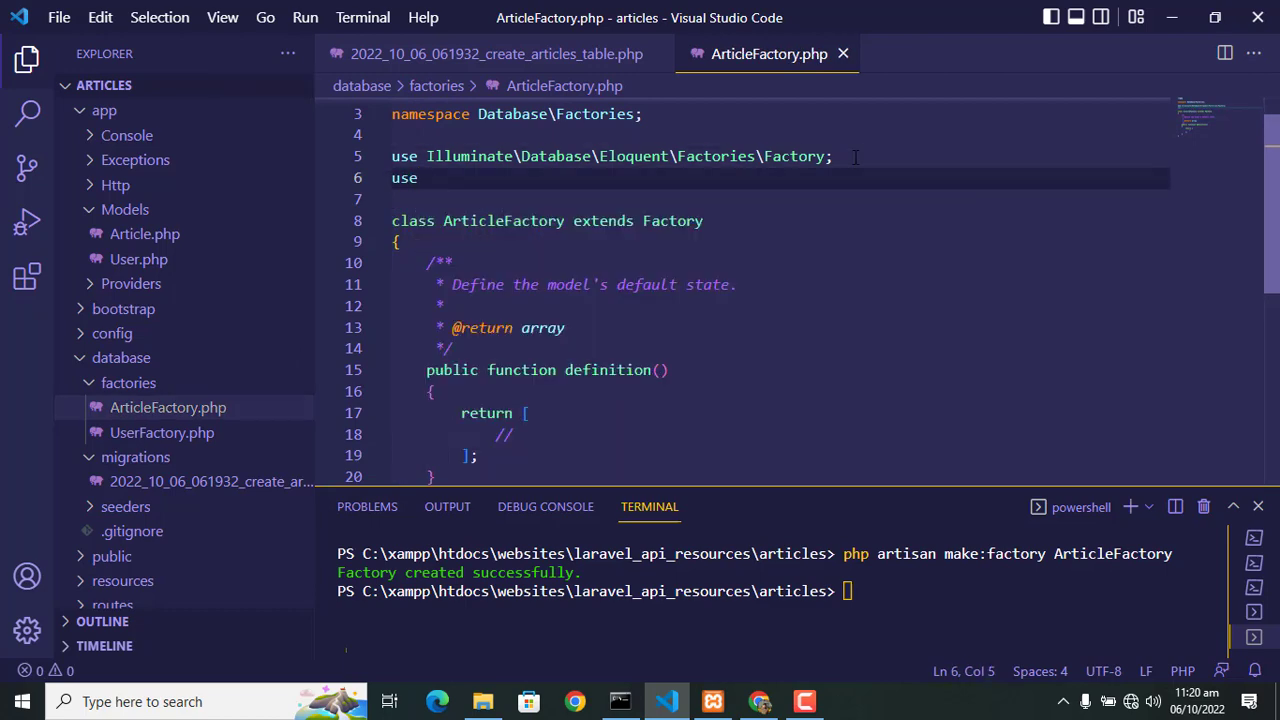
text(Illum)
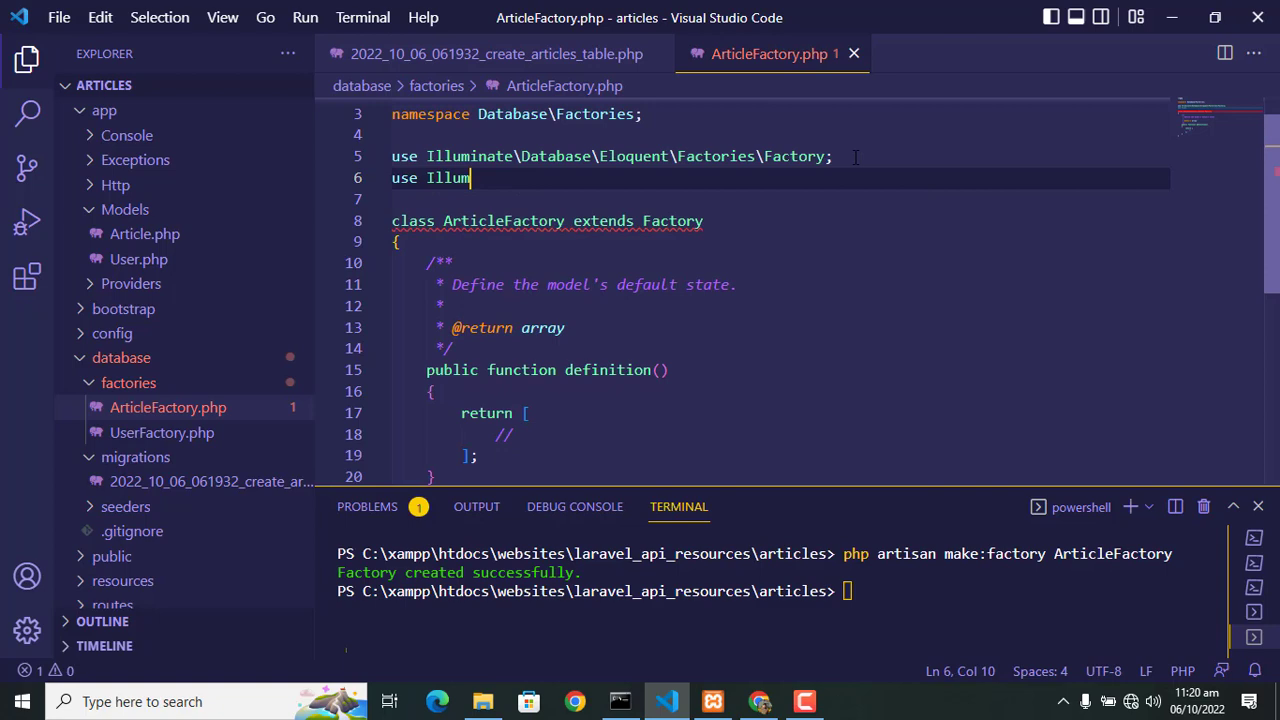
text(inate)
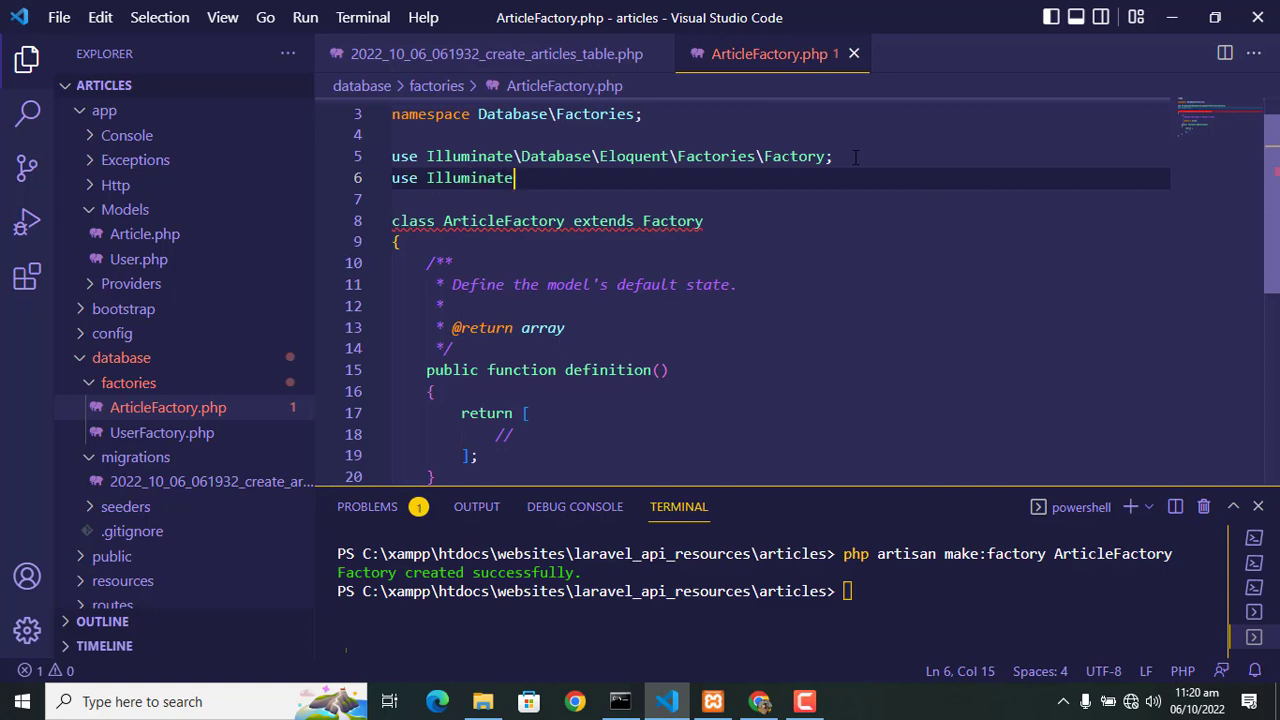
text(\Sup)
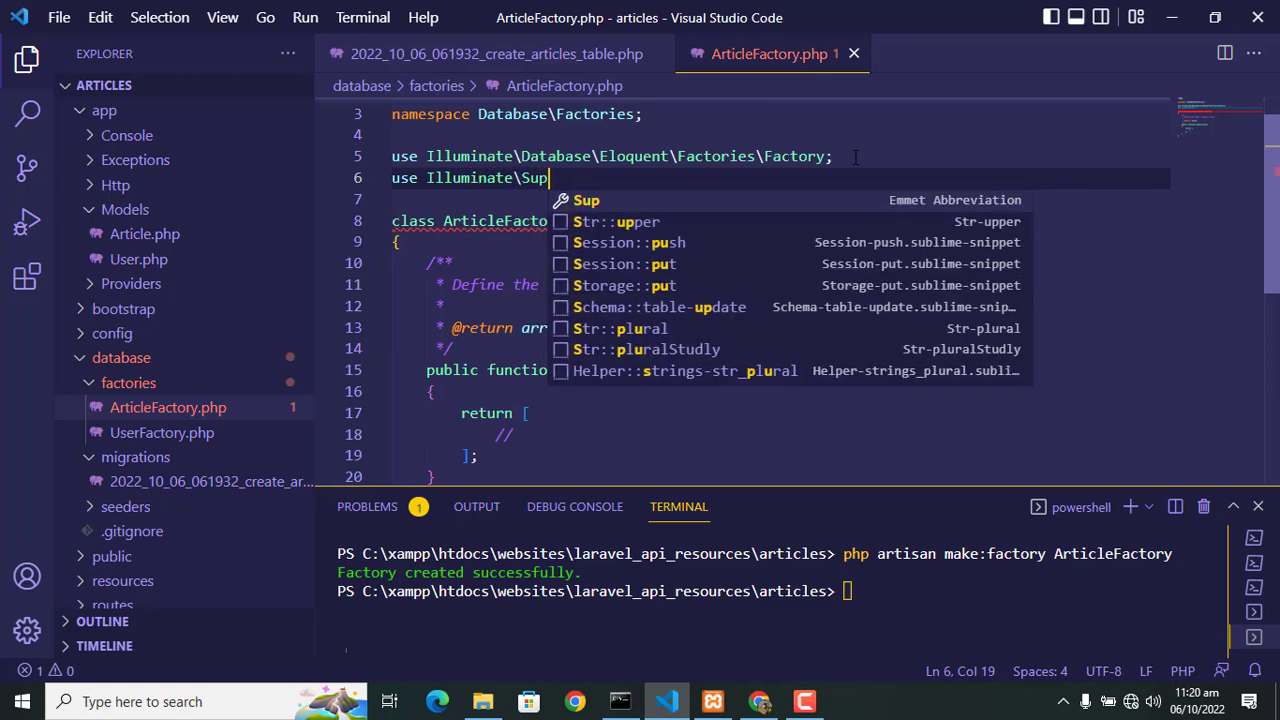
text(port\S)
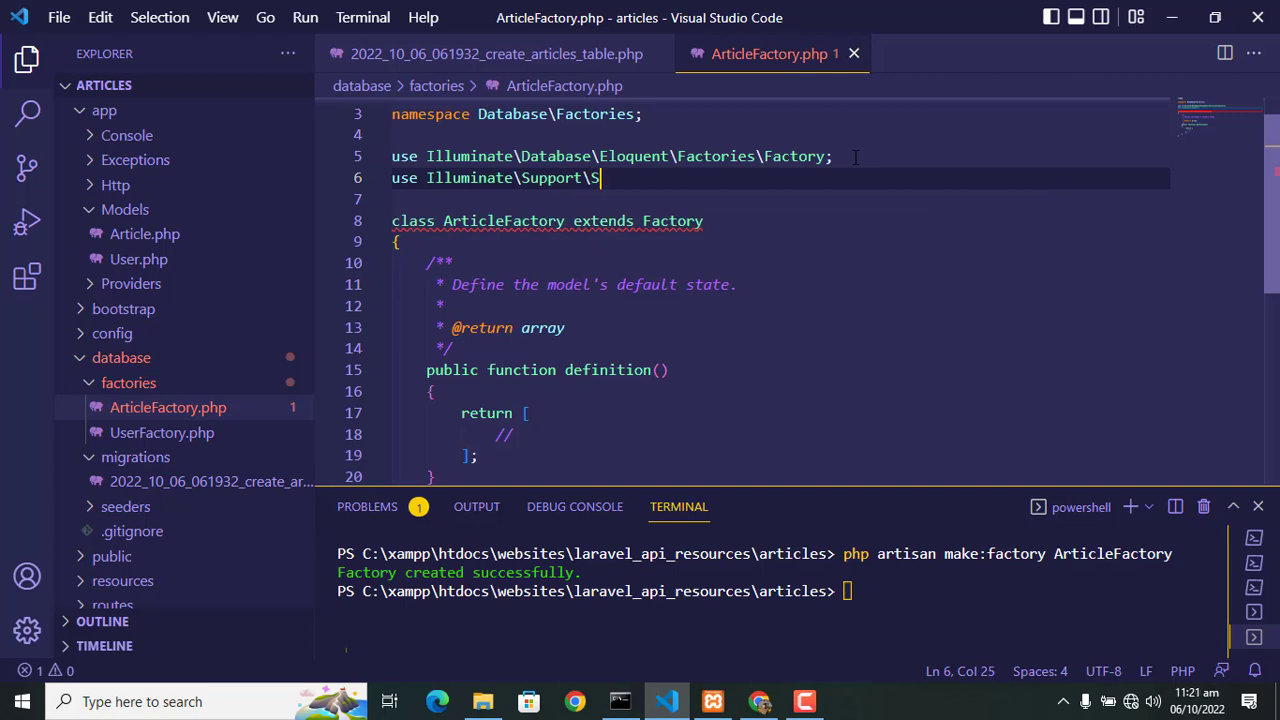
text(tr;)
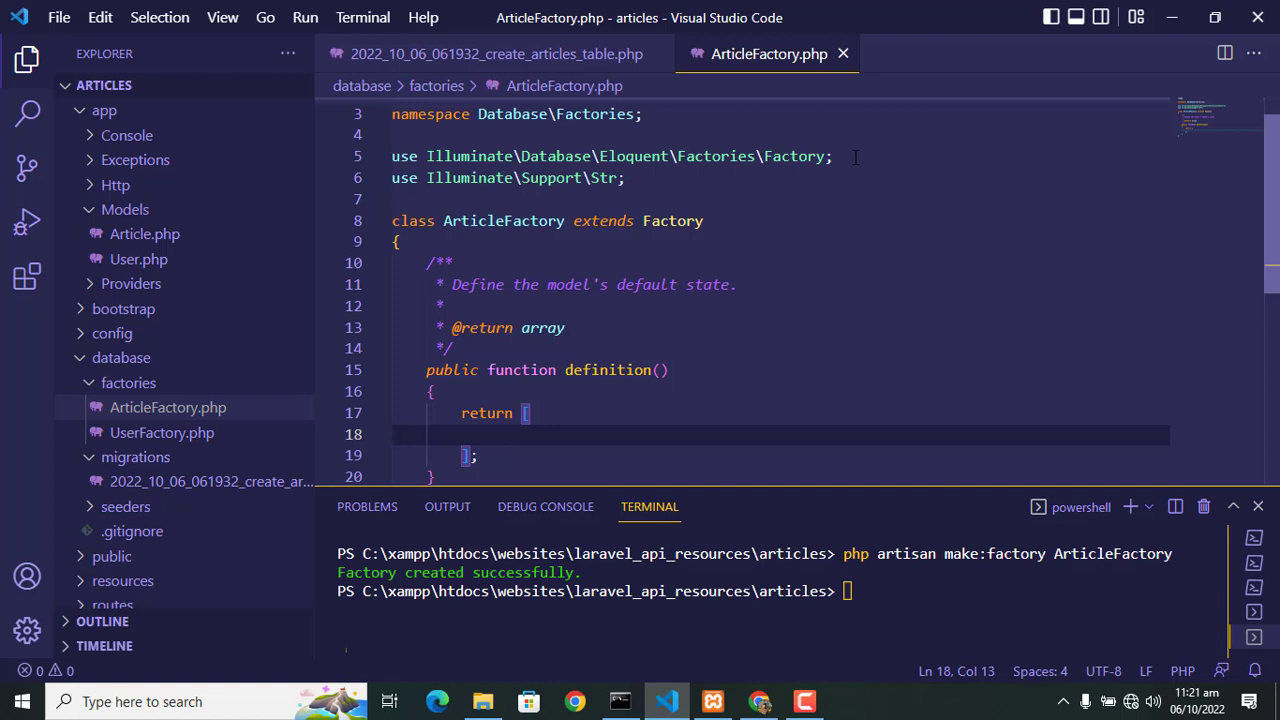
Step: Add 'title' => $this->faker->title(10) to the factory's return array
text('title')
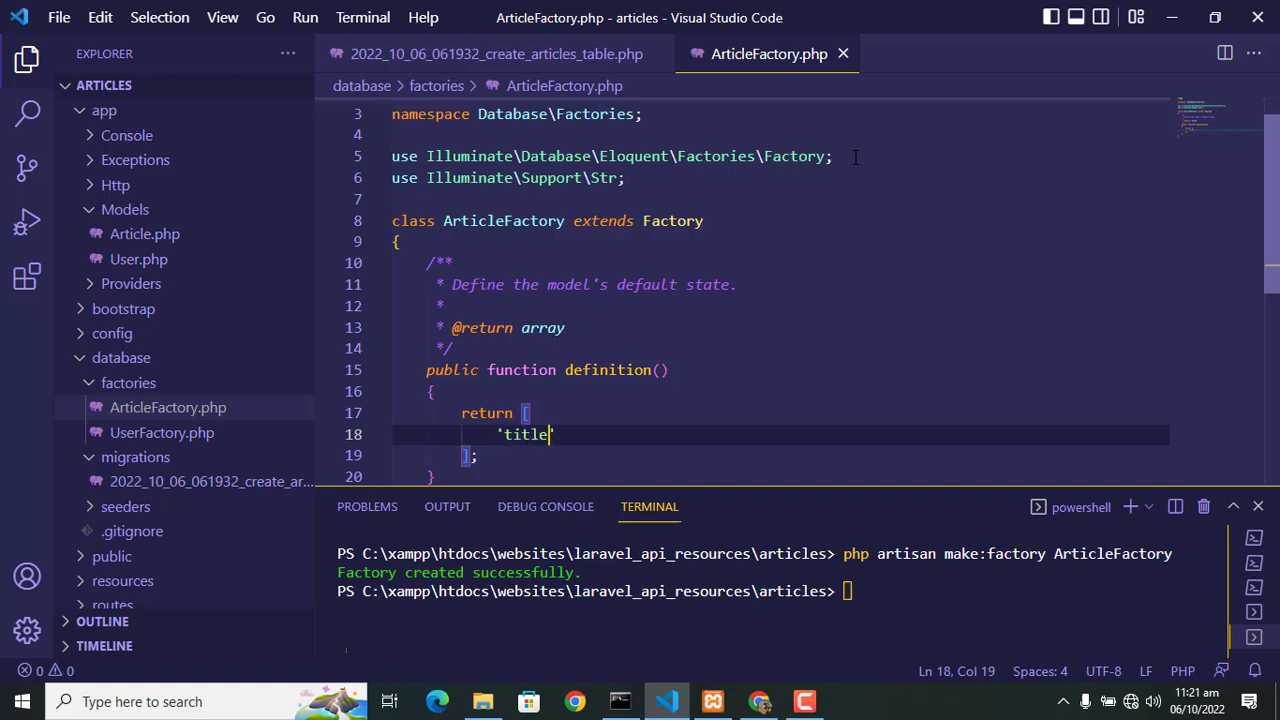
text(=>)
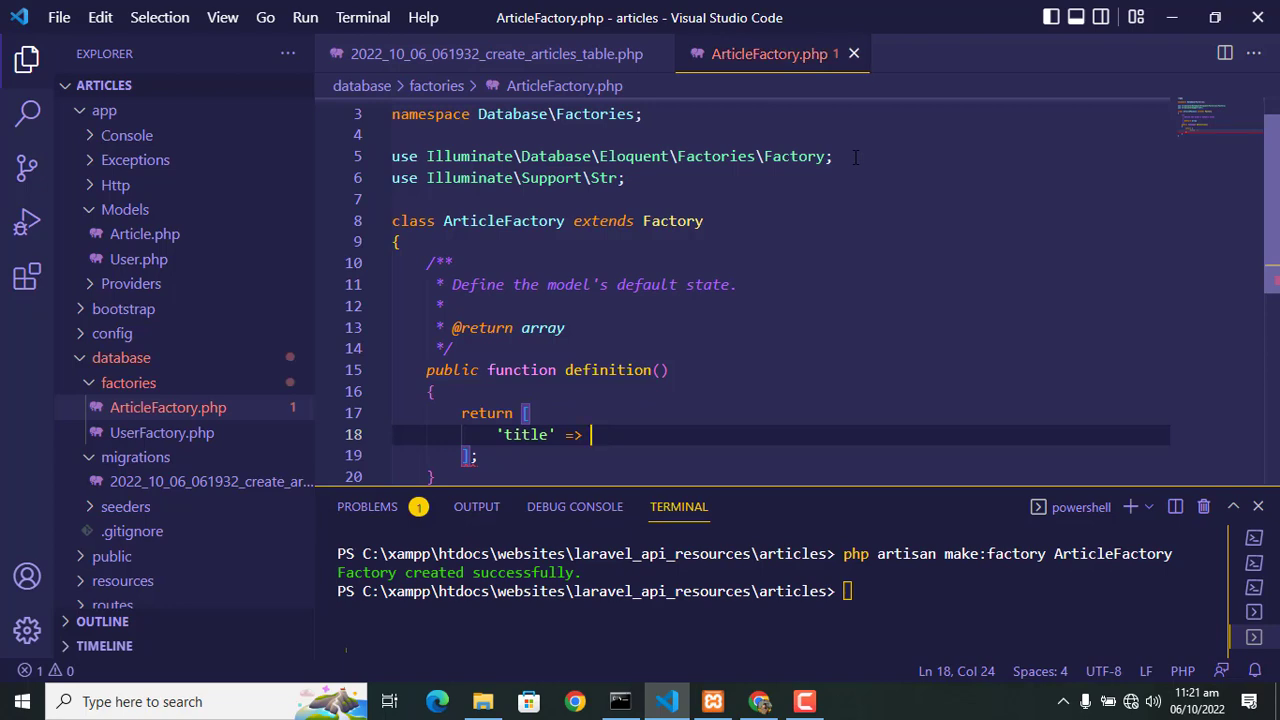
text($this->fake)
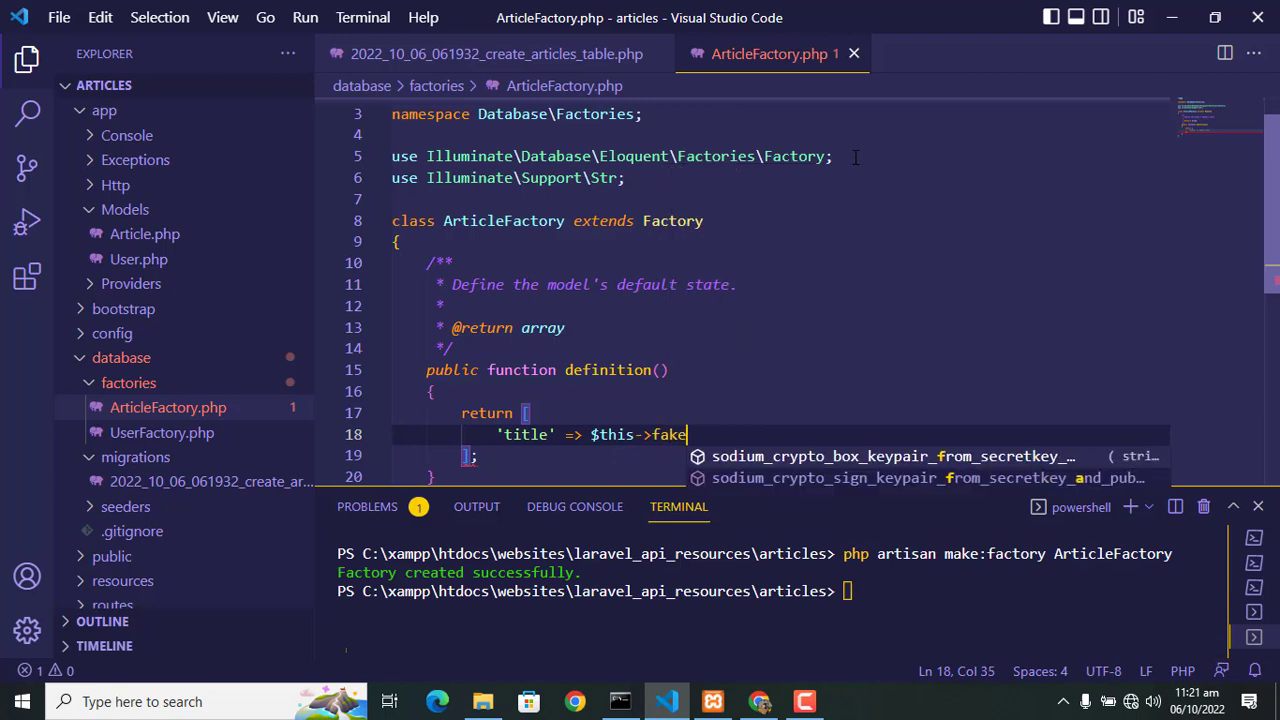
text(r)
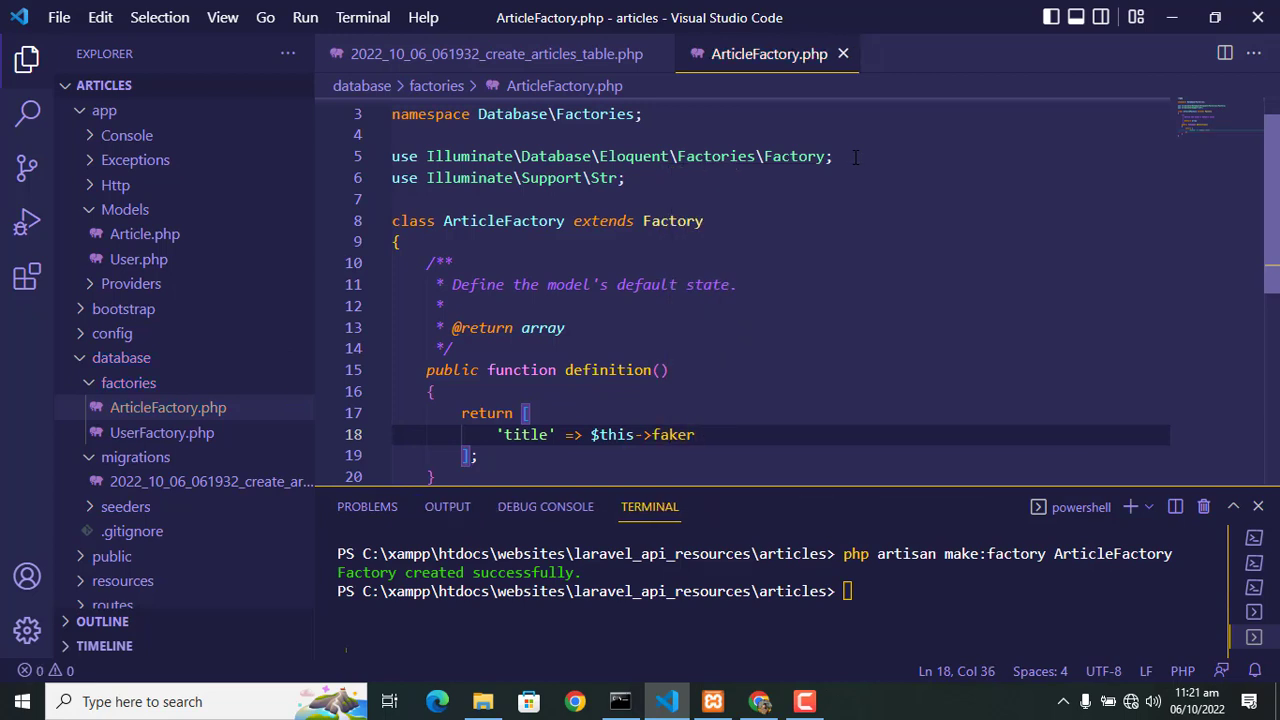
text(->)
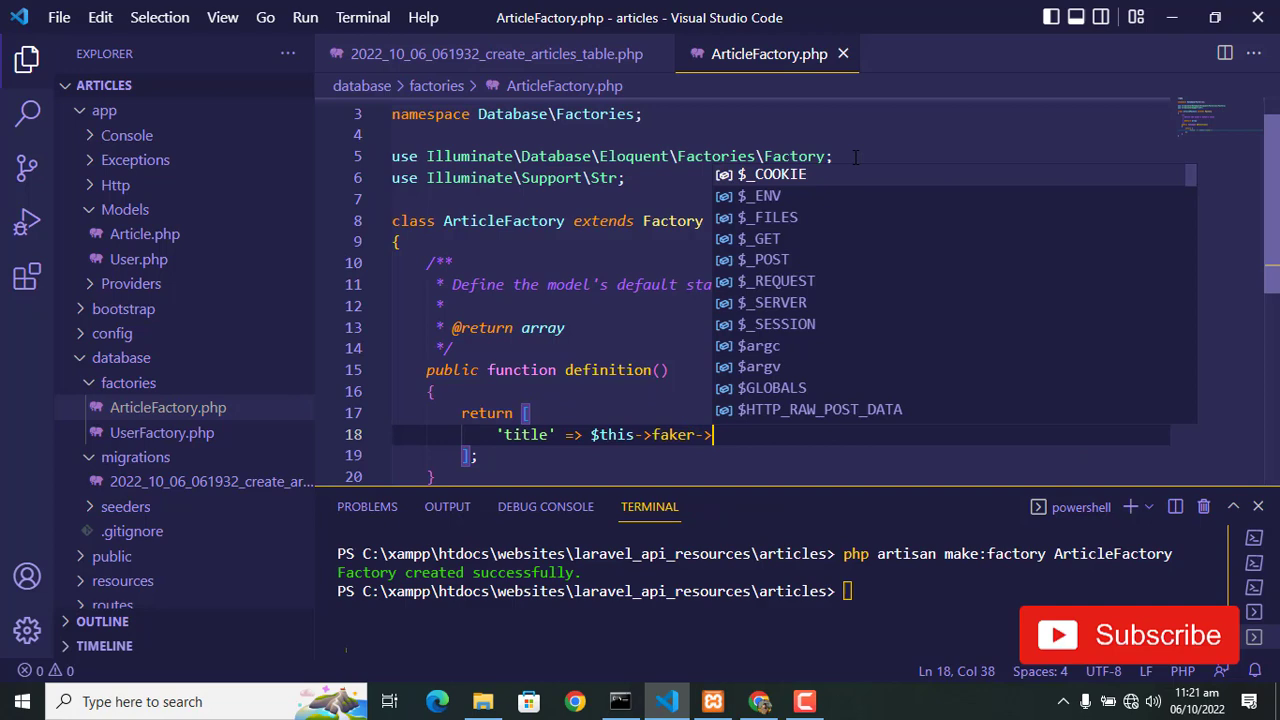
text(title()
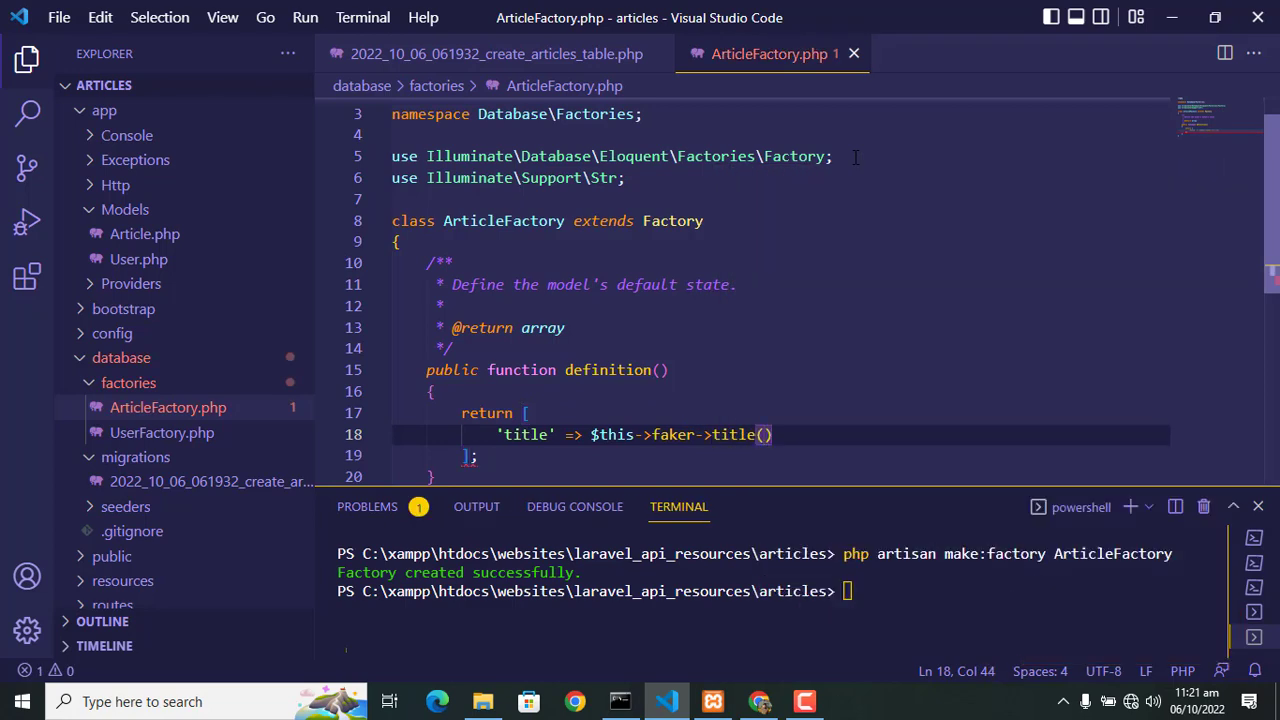
text(20)
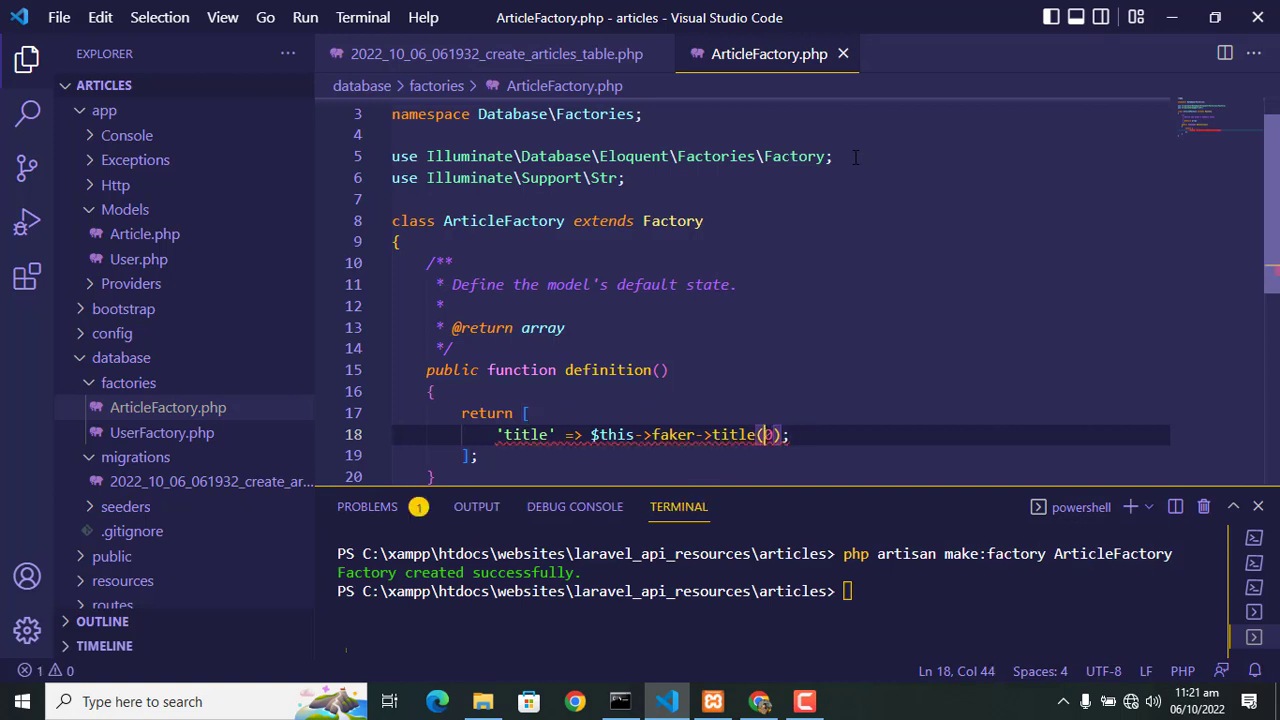
text(10)
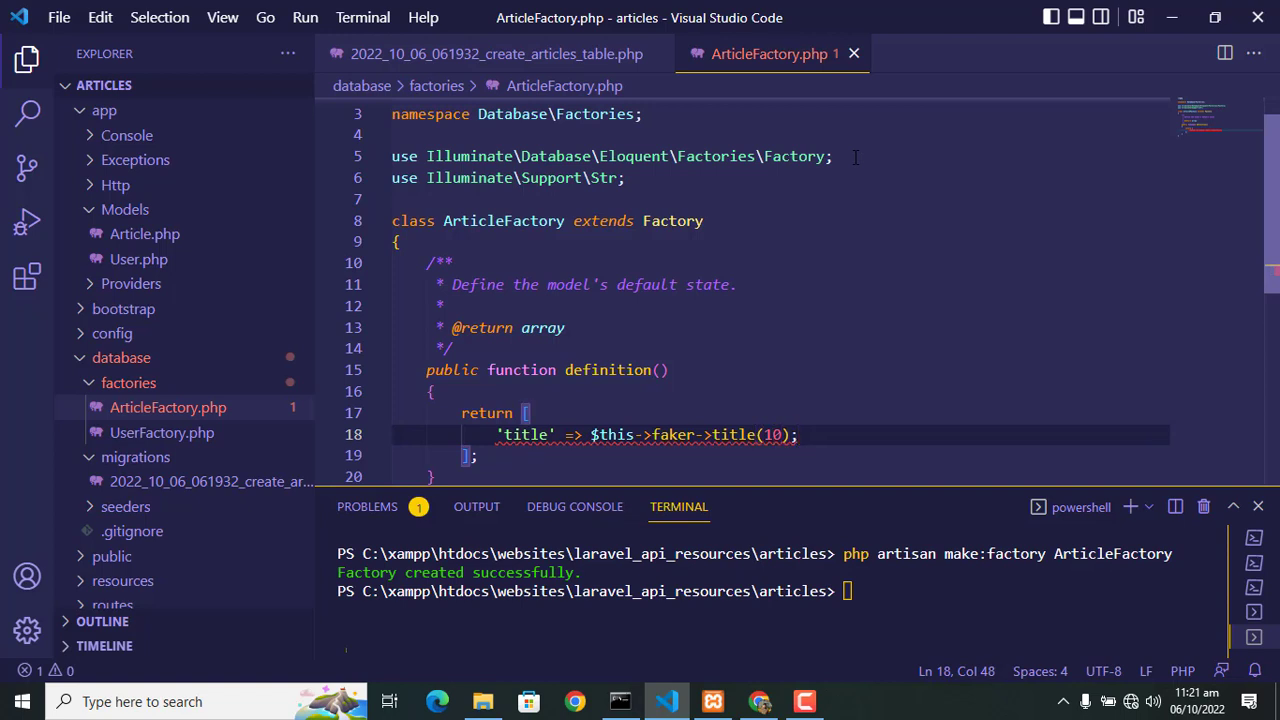
key(Enter)
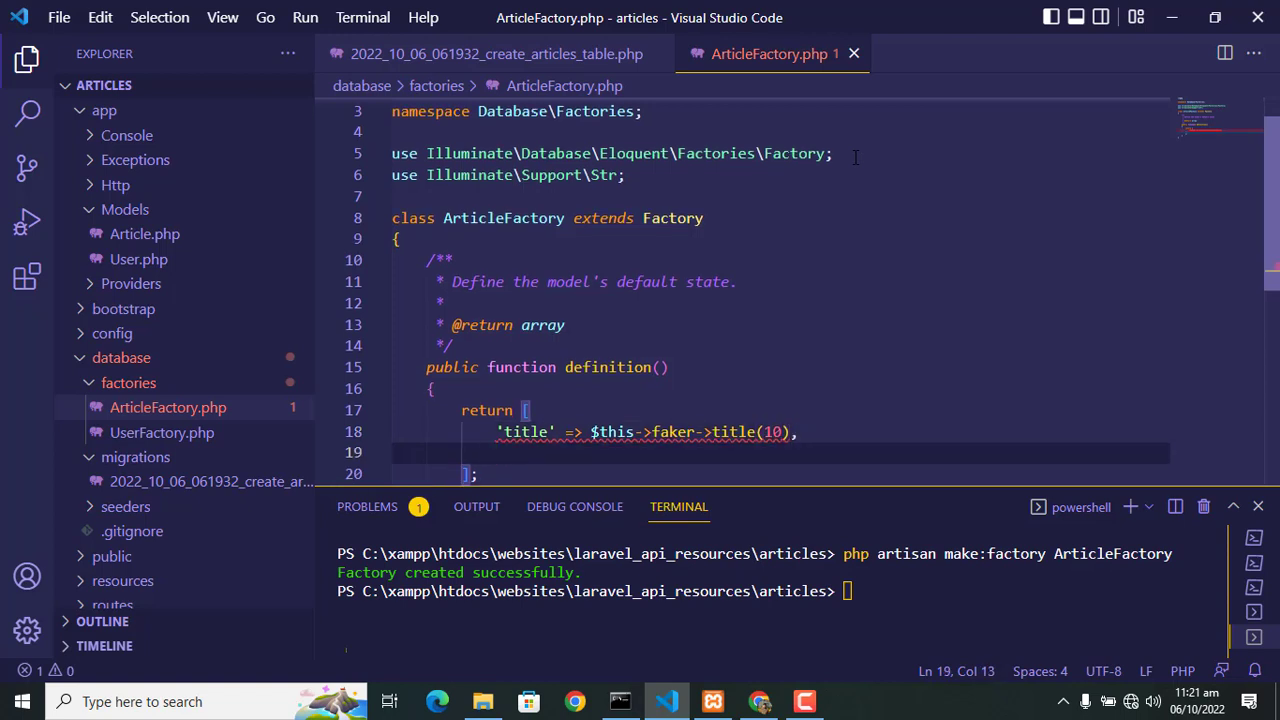
Step: Add 'content' => $this->faker->text(100) below the title field
text('content')
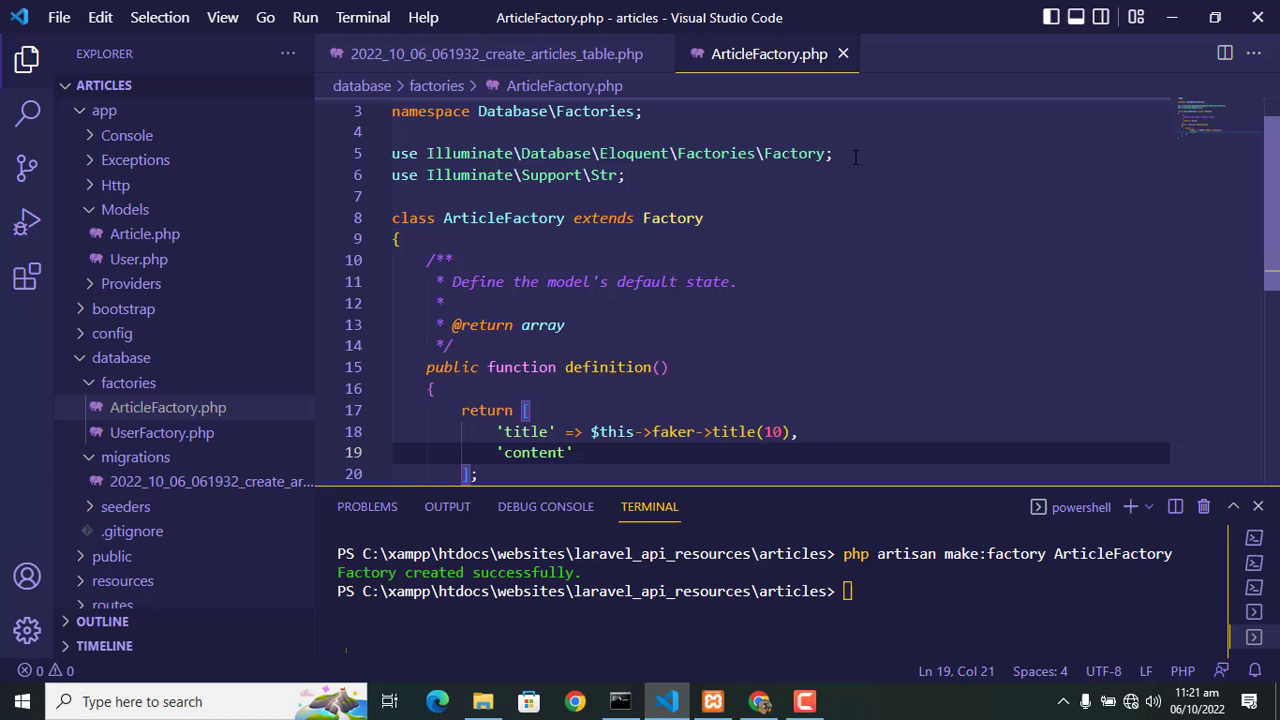
text(=>)
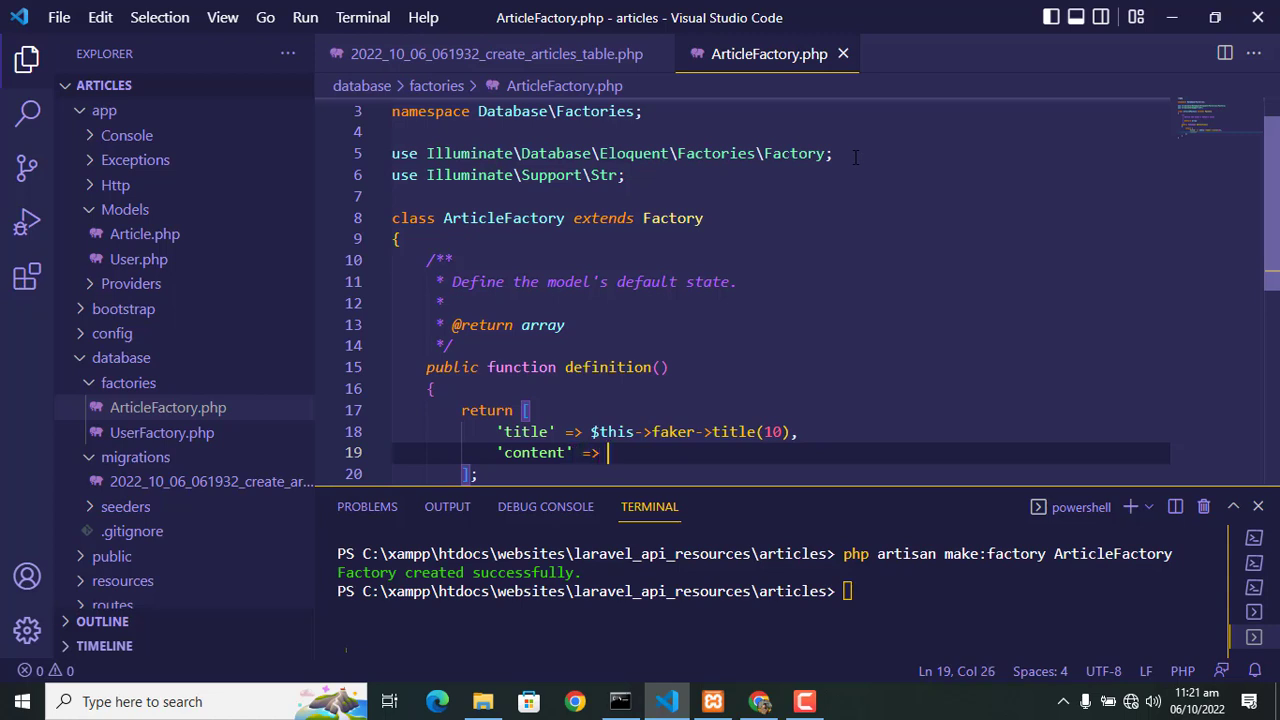
text($this)
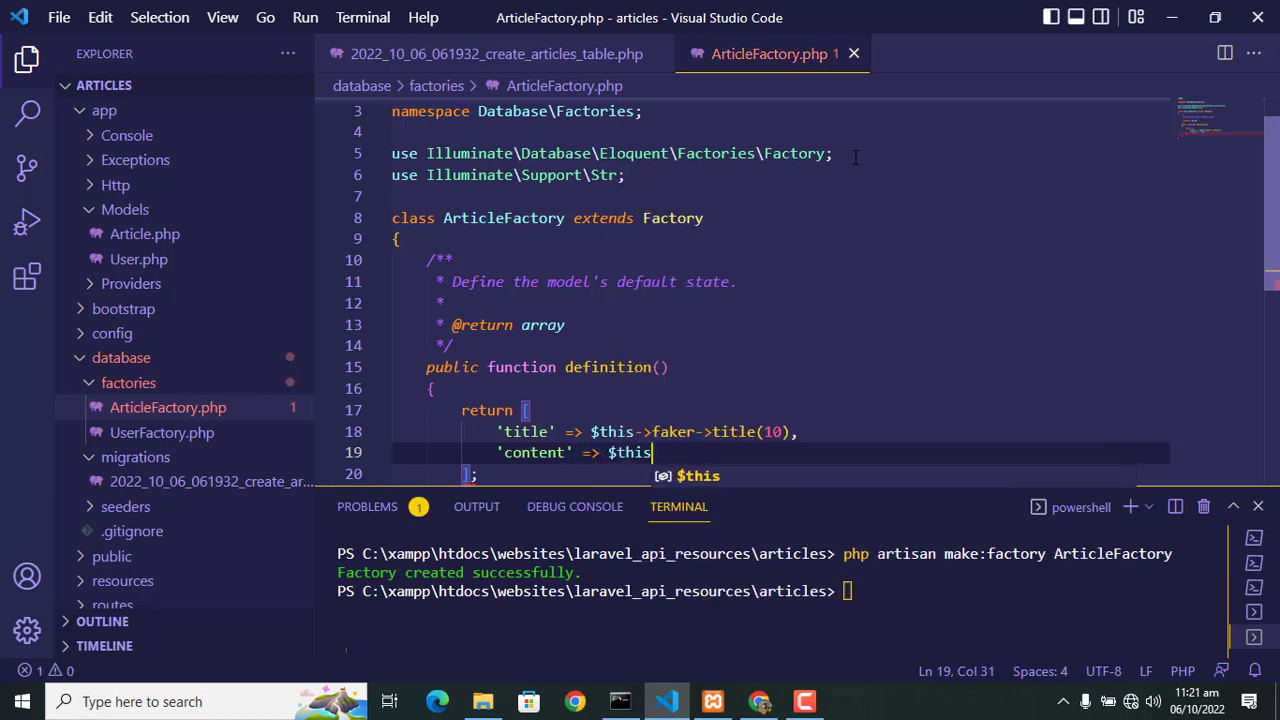
text(->fa)
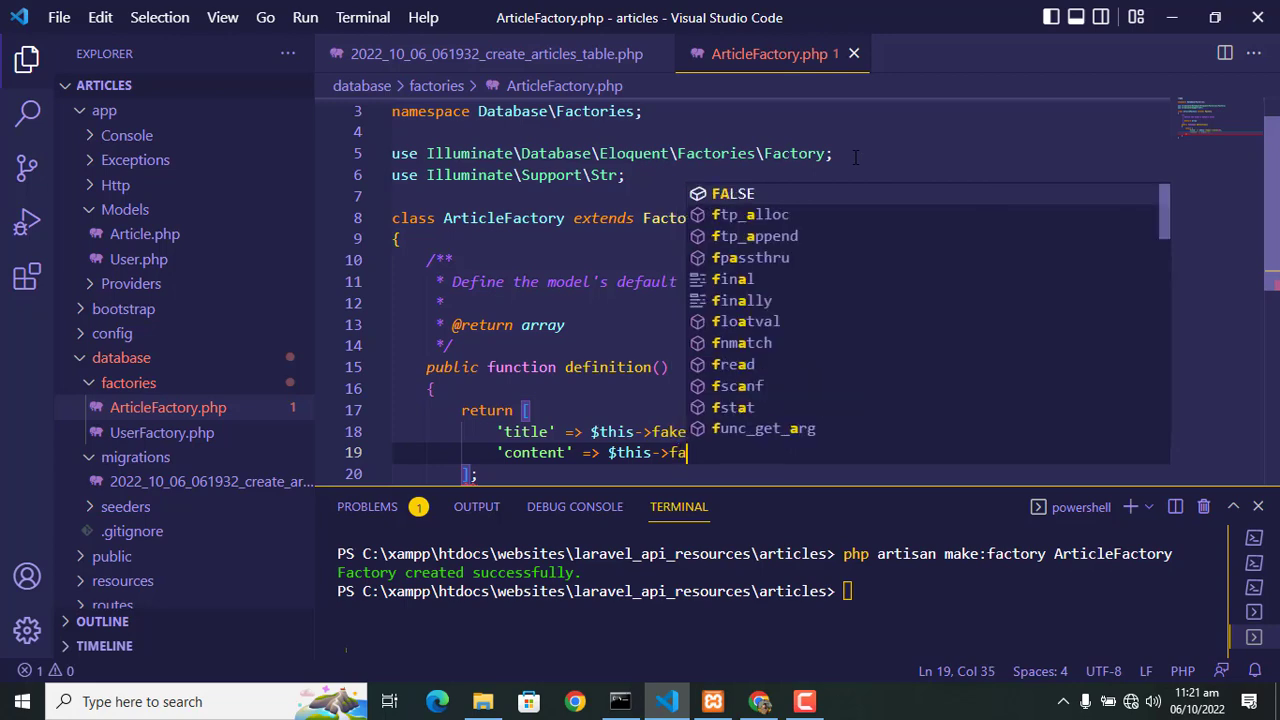
text(ker->)
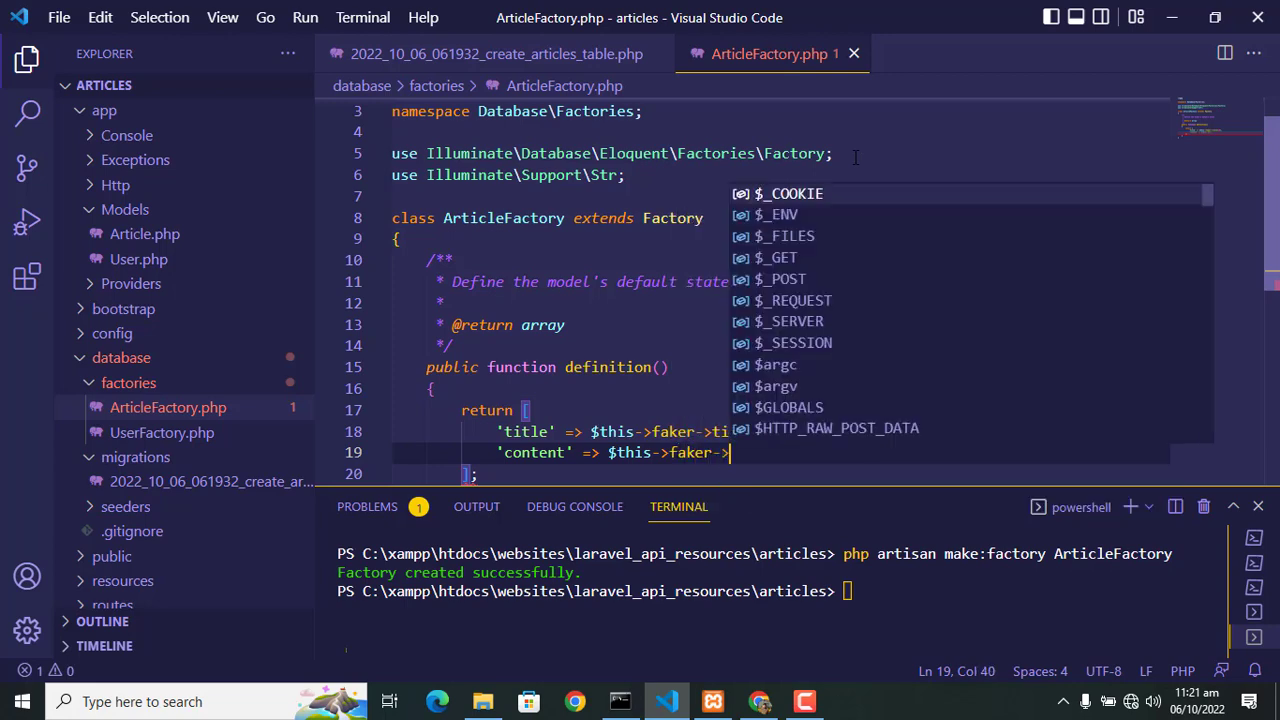
text(text()
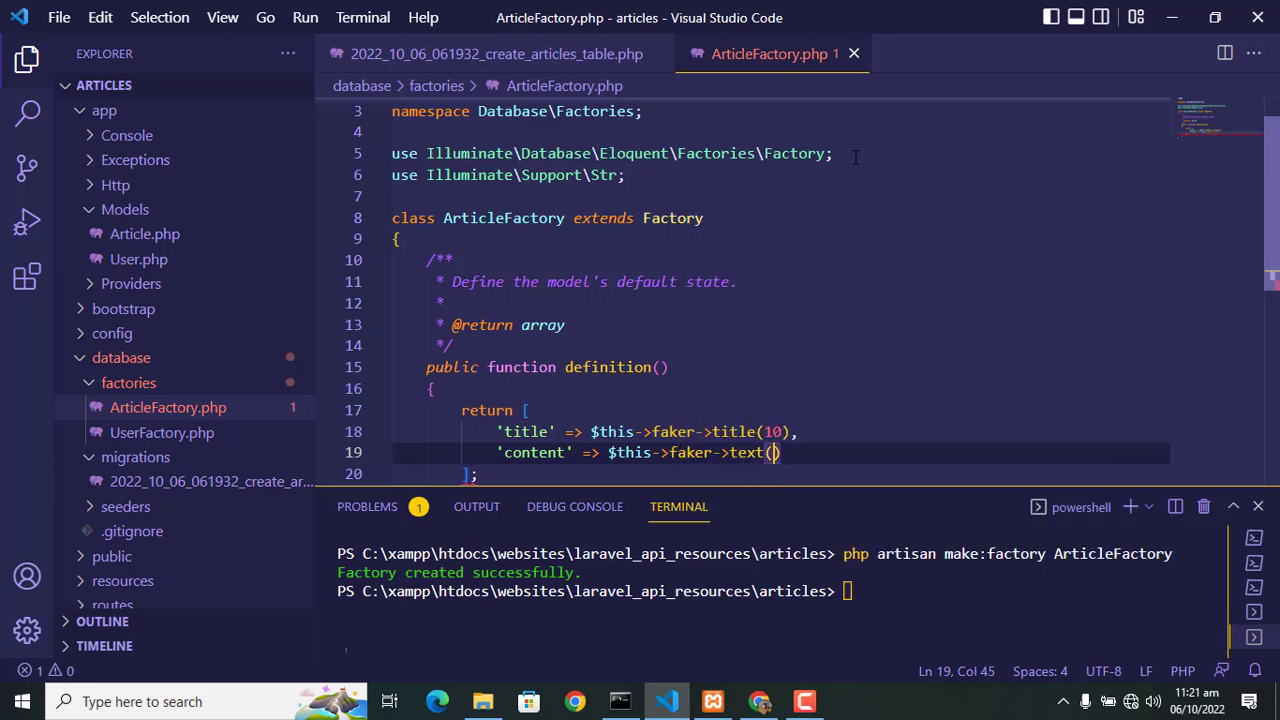
text(200)
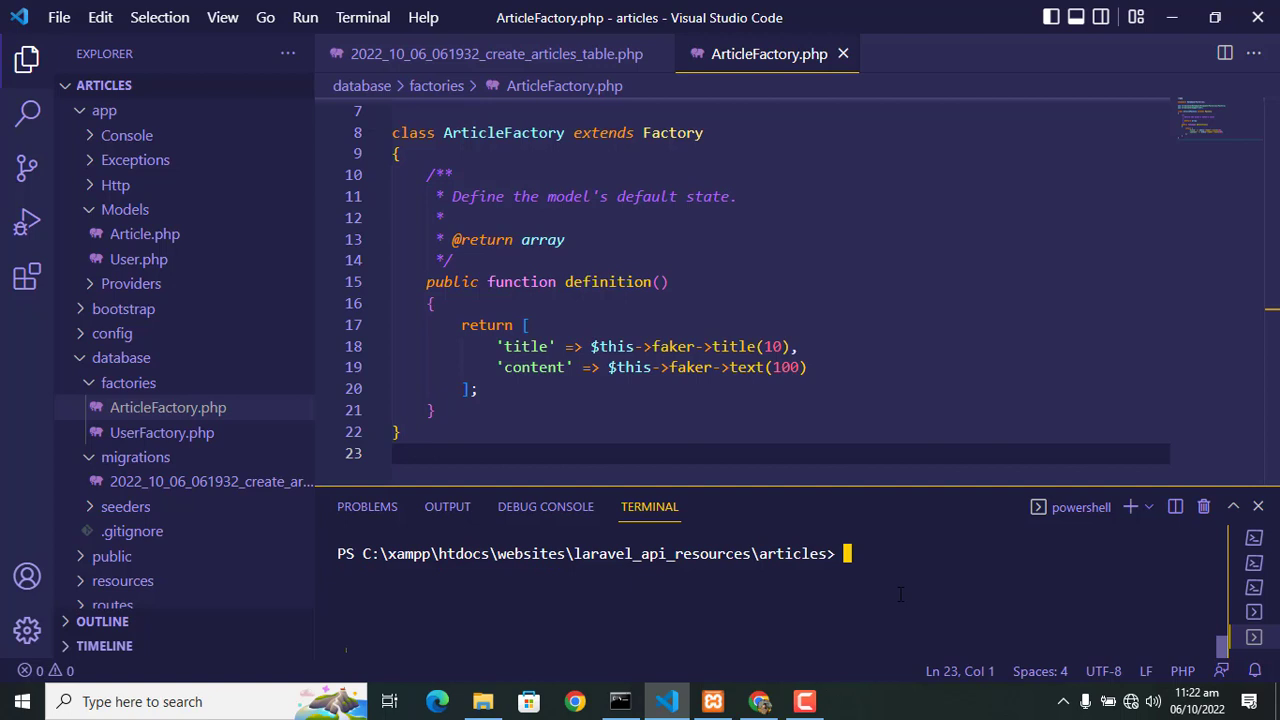
Step: Run php artisan make:seeder ArticleSeeder in the terminal
text(php artisan)
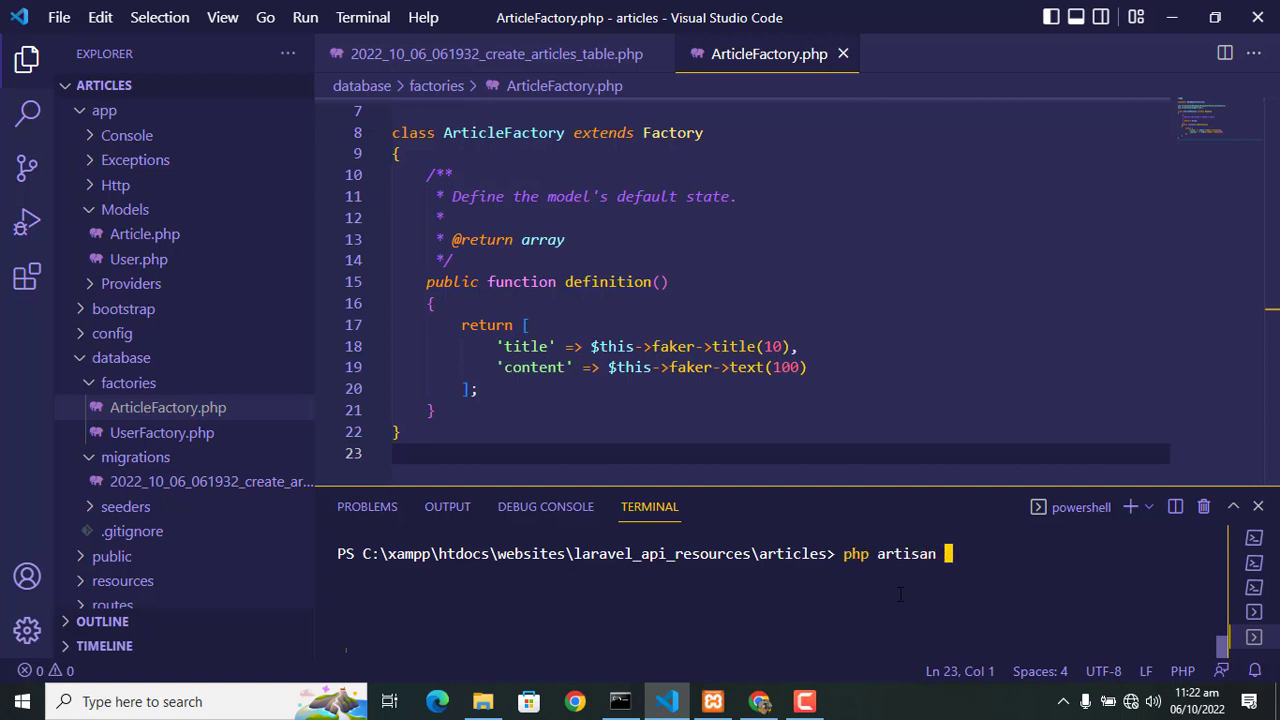
text(make:see)
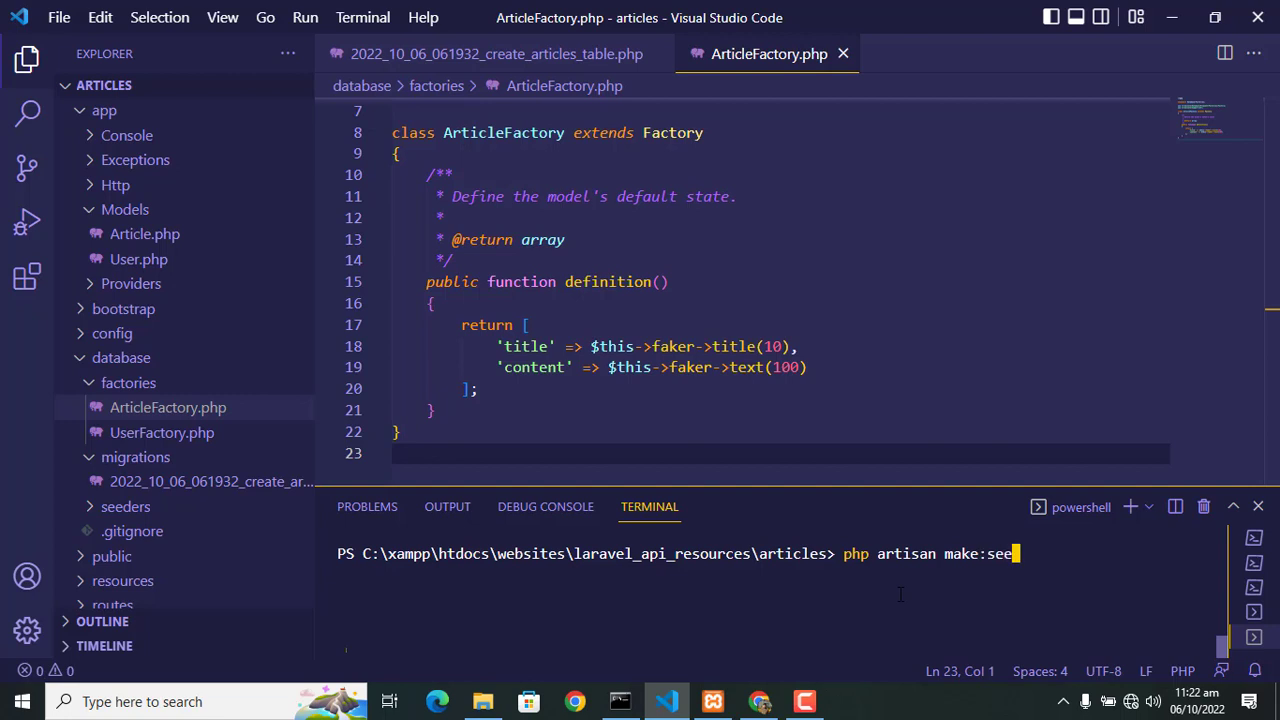
text(der)
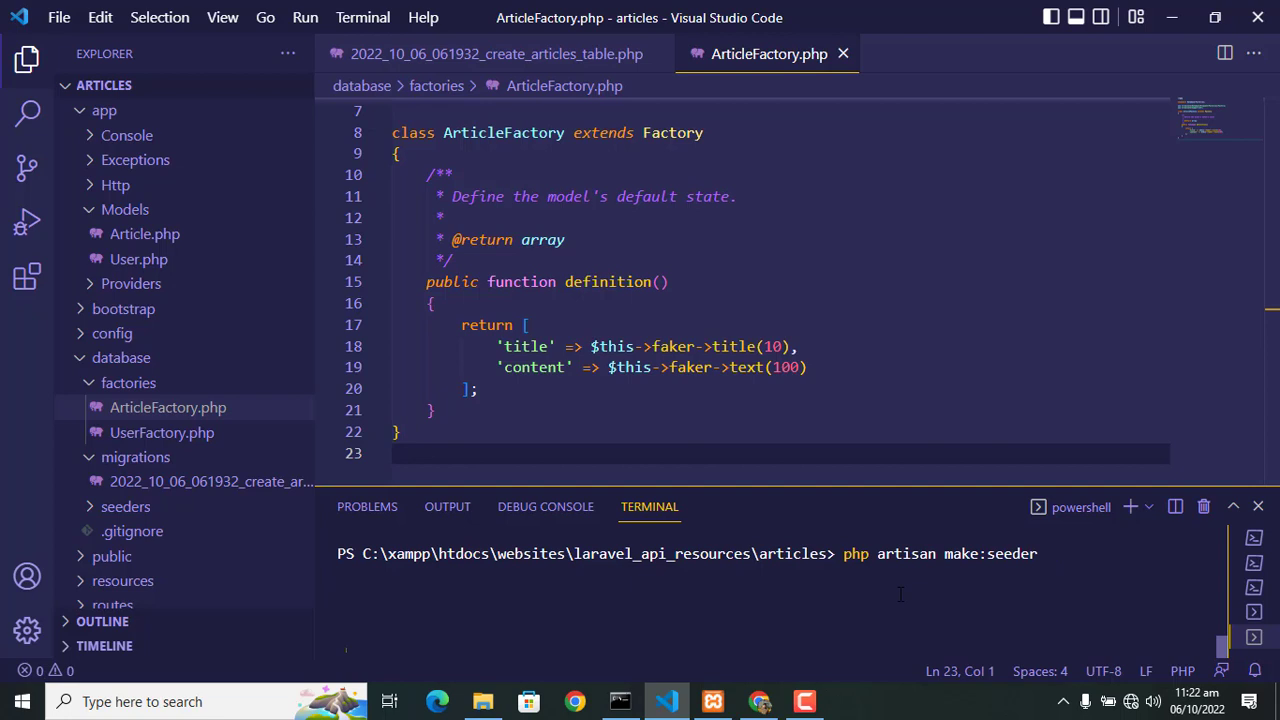
text(Article)
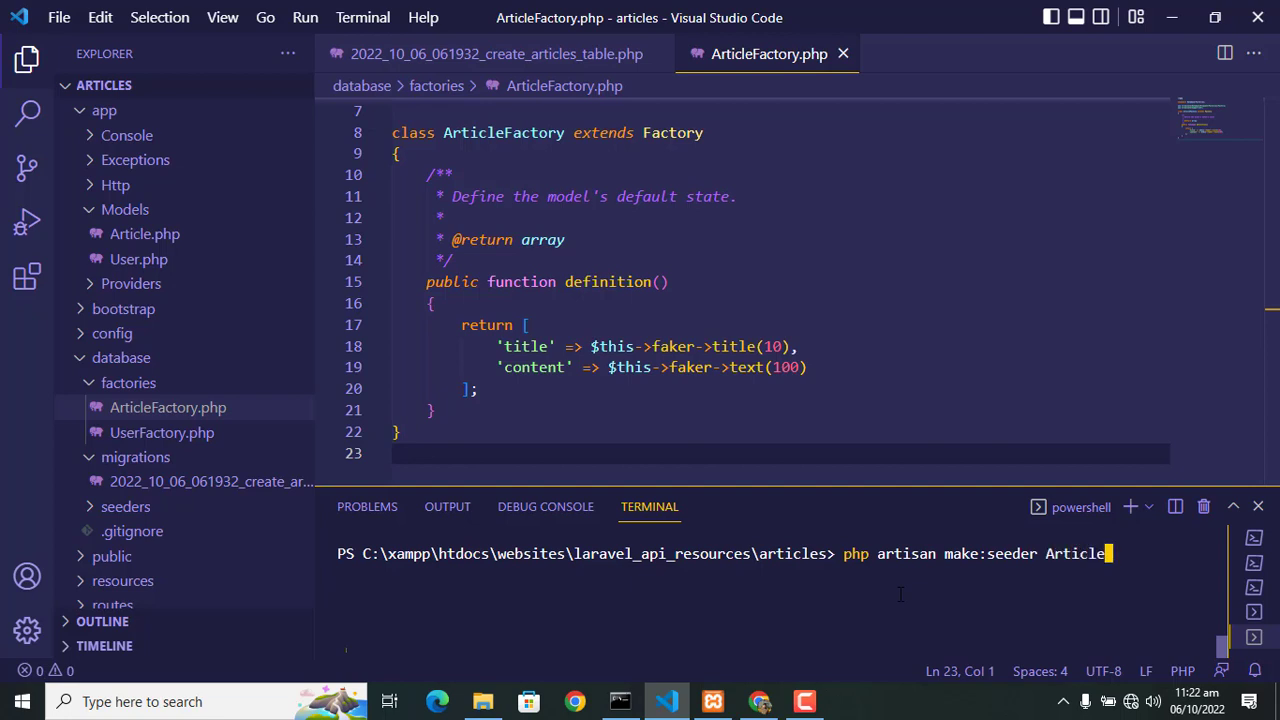
text(Seeder)
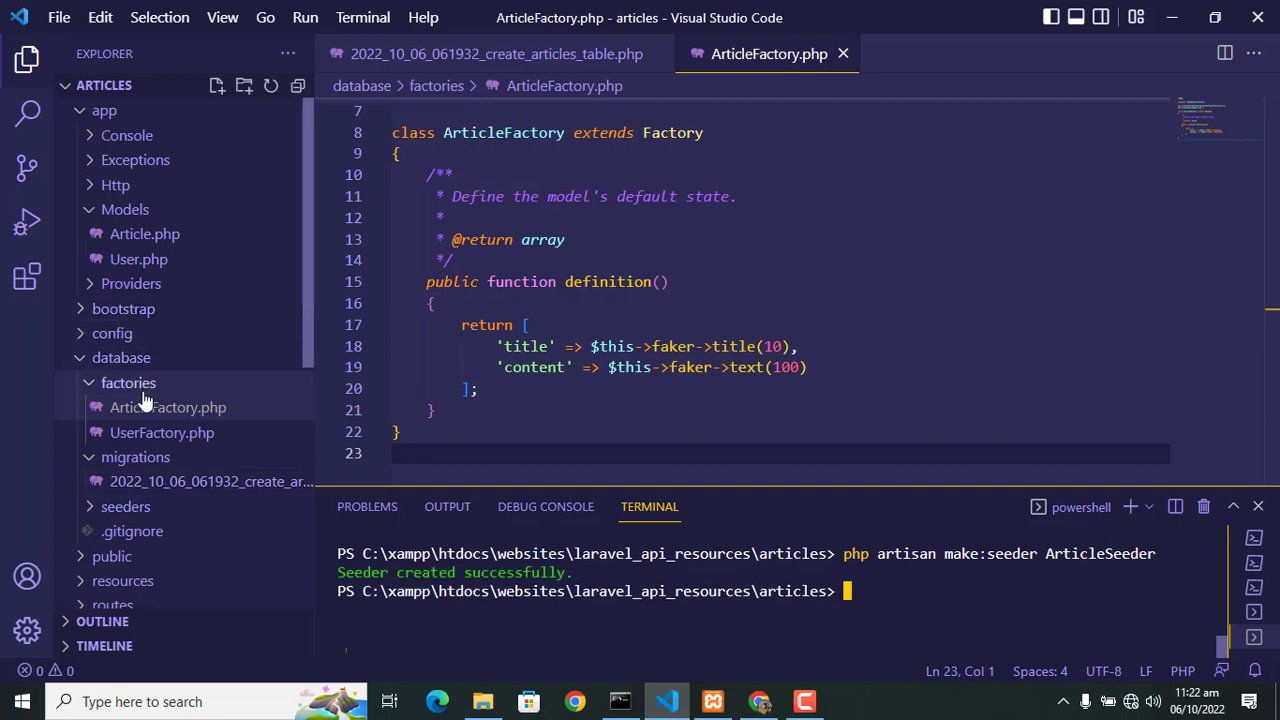
mouse_move(150, 517)
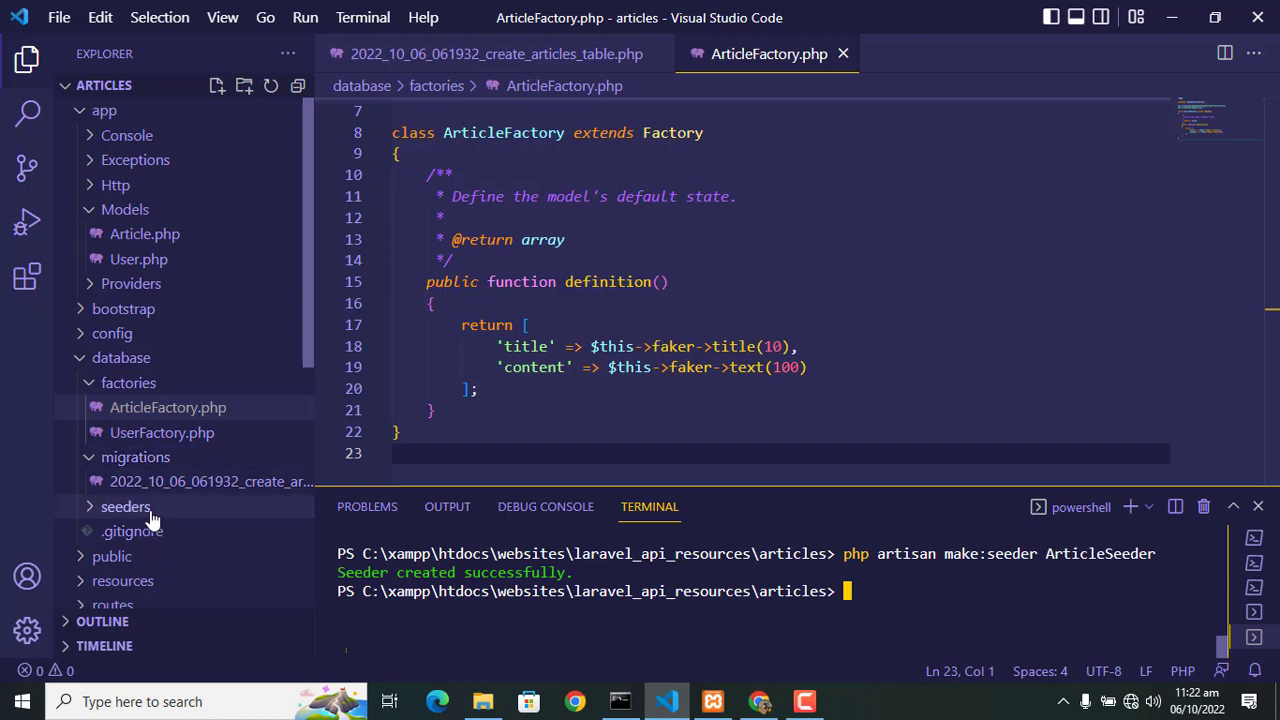
Step: Open ArticleSeeder.php from the seeders folder and import App\Models\Article
click(167, 531)
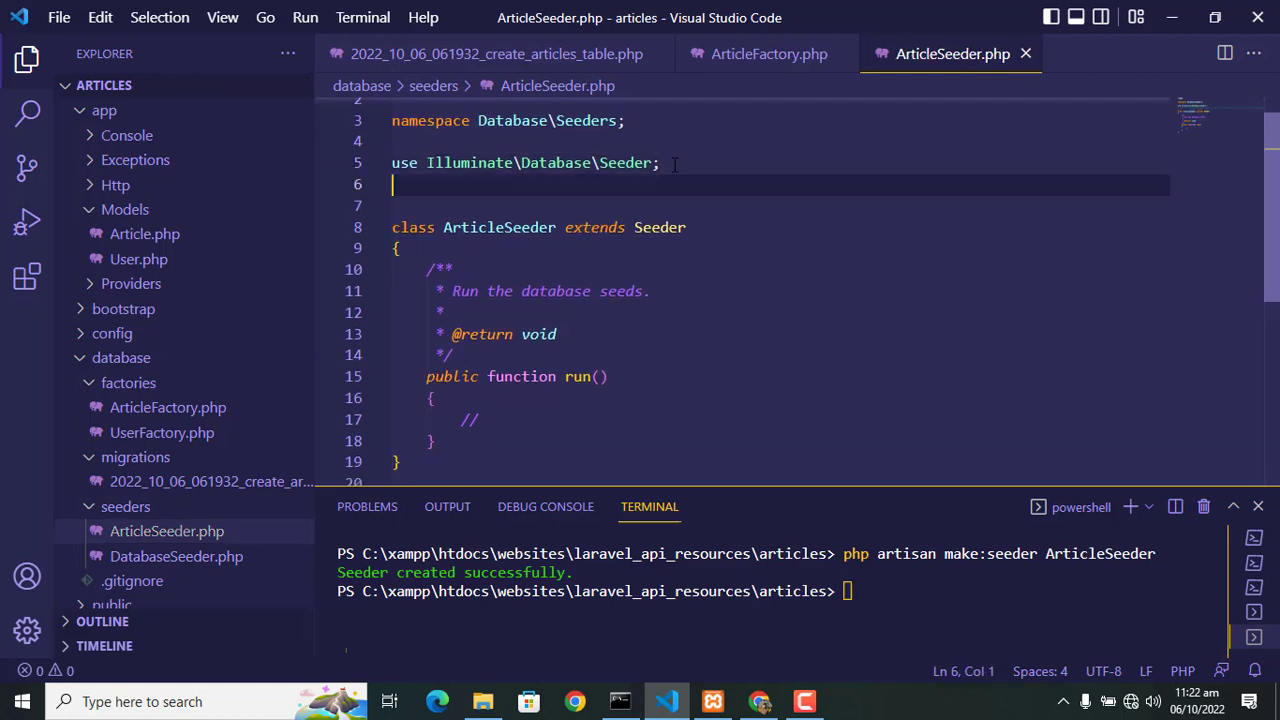
text(use)
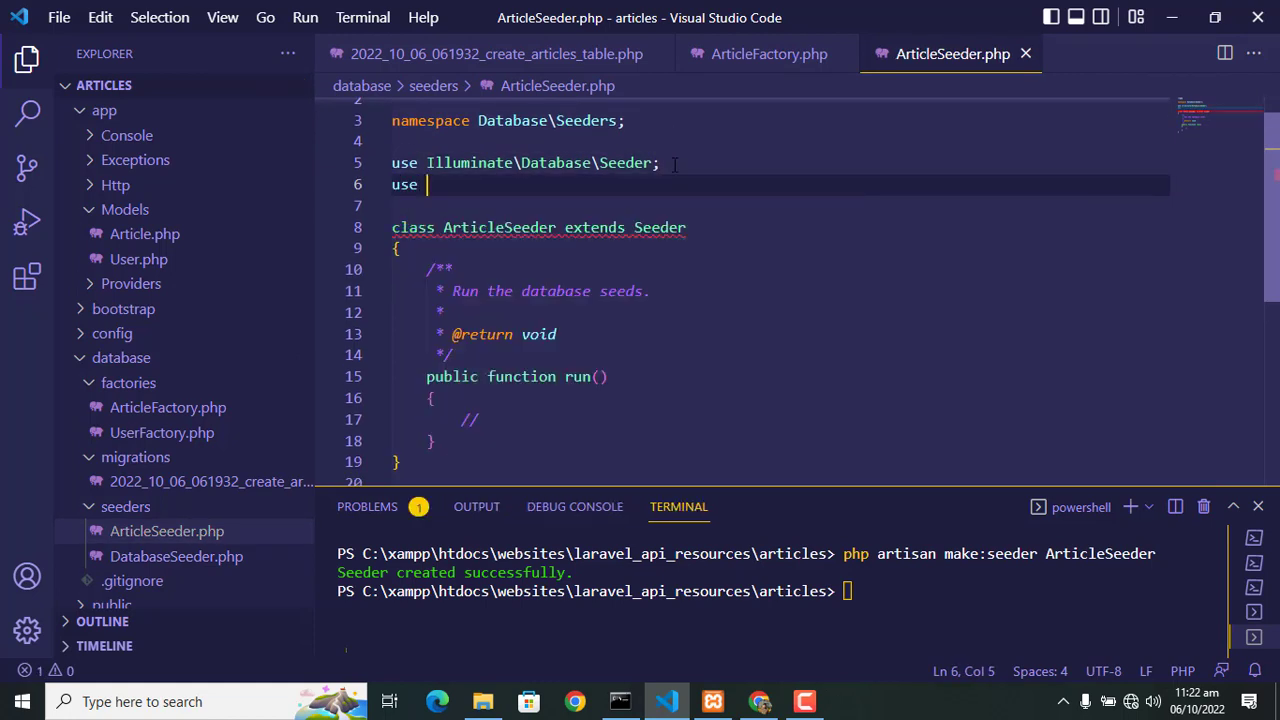
text(App\Models\)
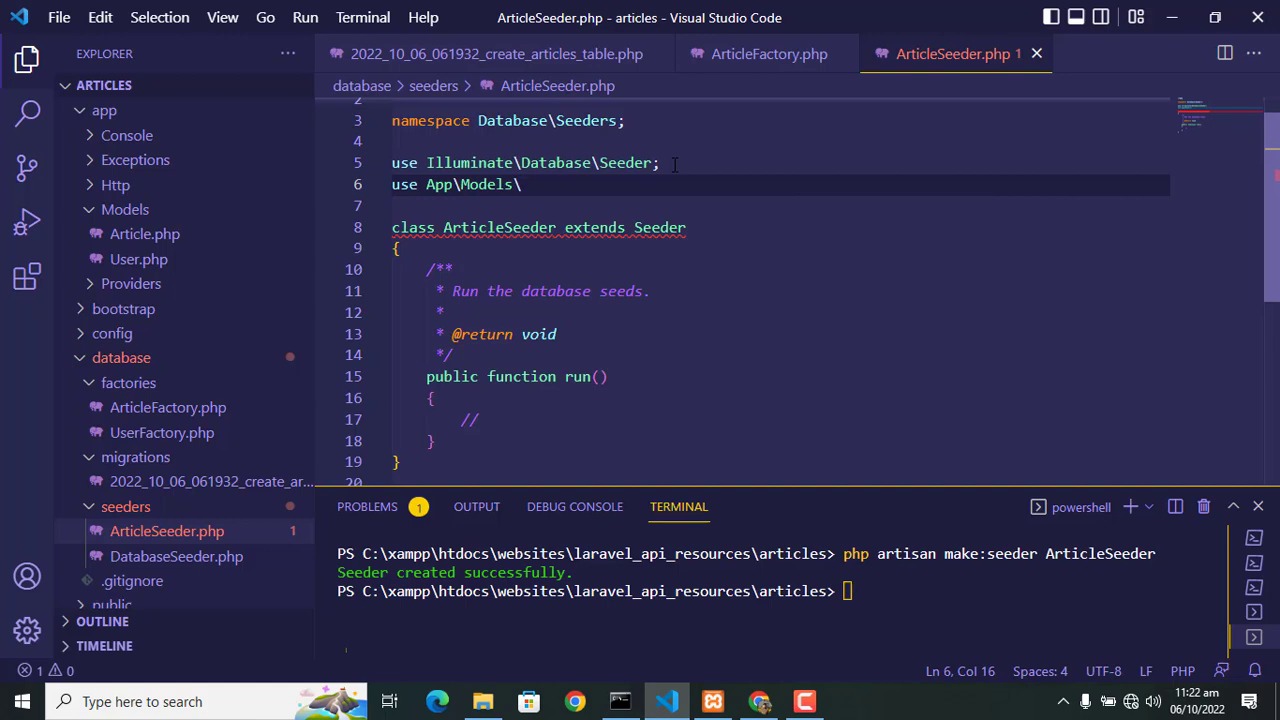
text(Article;)
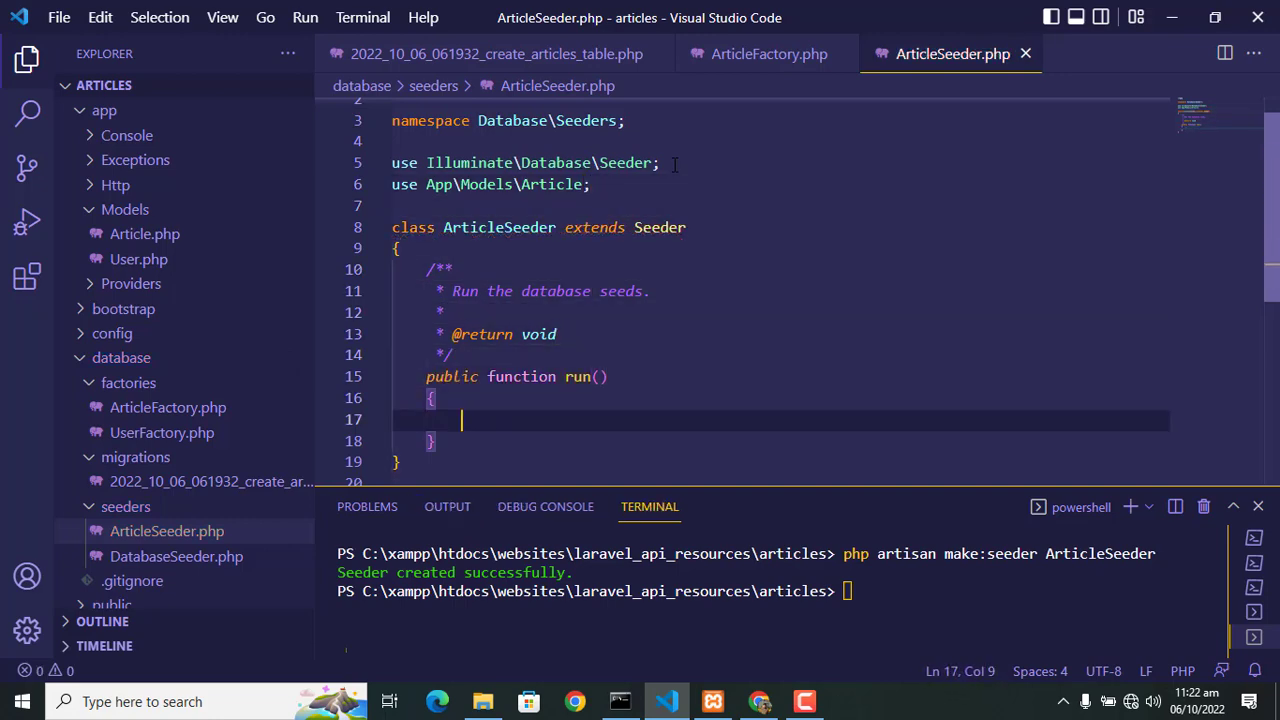
Step: Make run() call Article::factory()->count(10)->create(), then clear the terminal
text(Article)
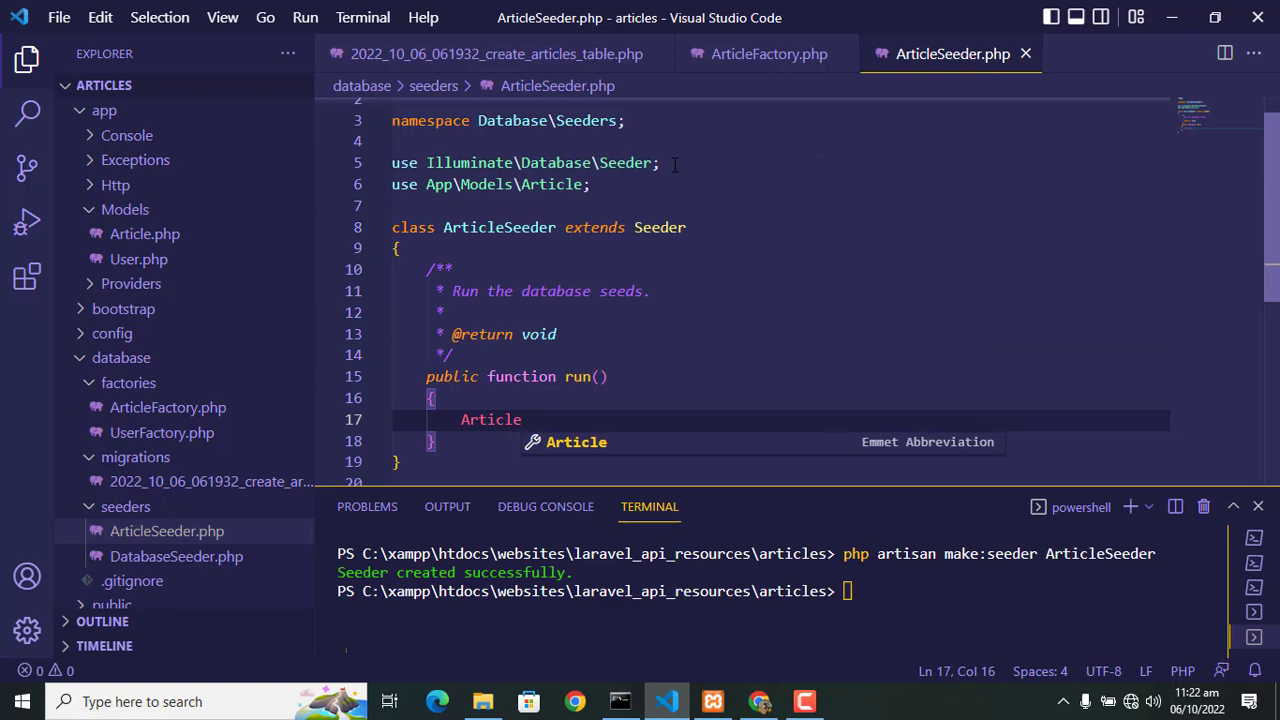
text(::factory)
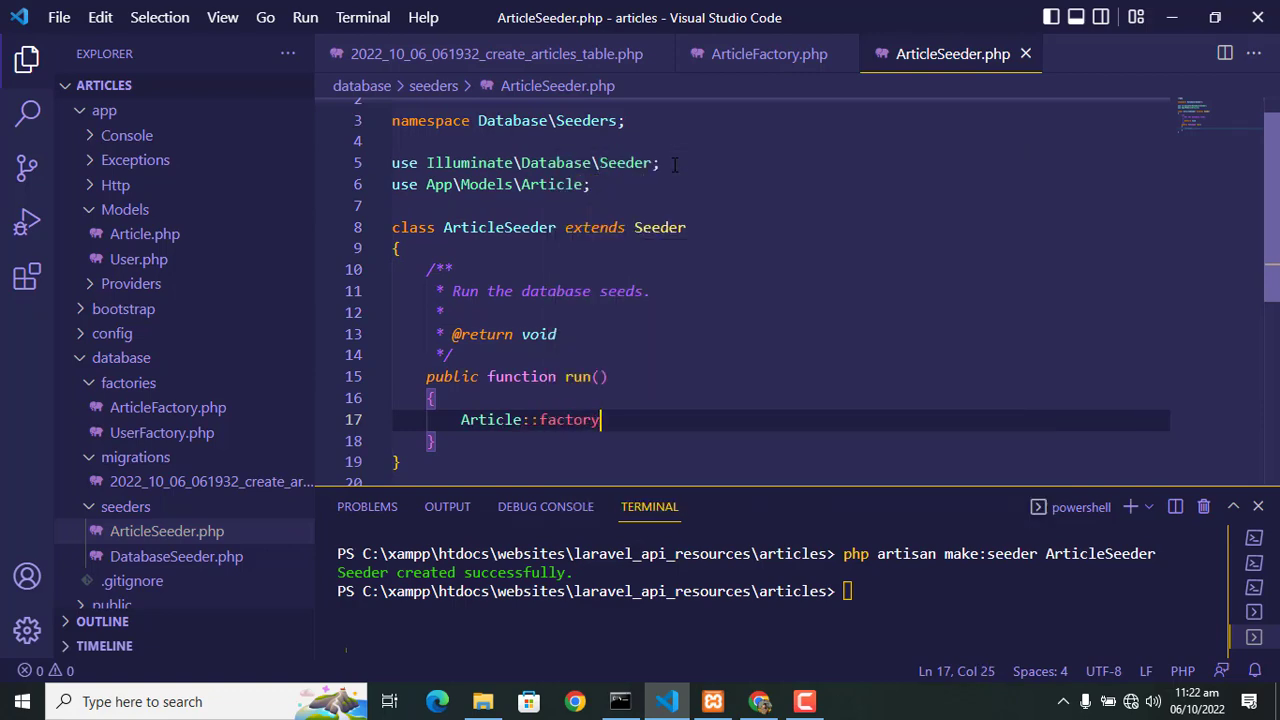
text(()-)
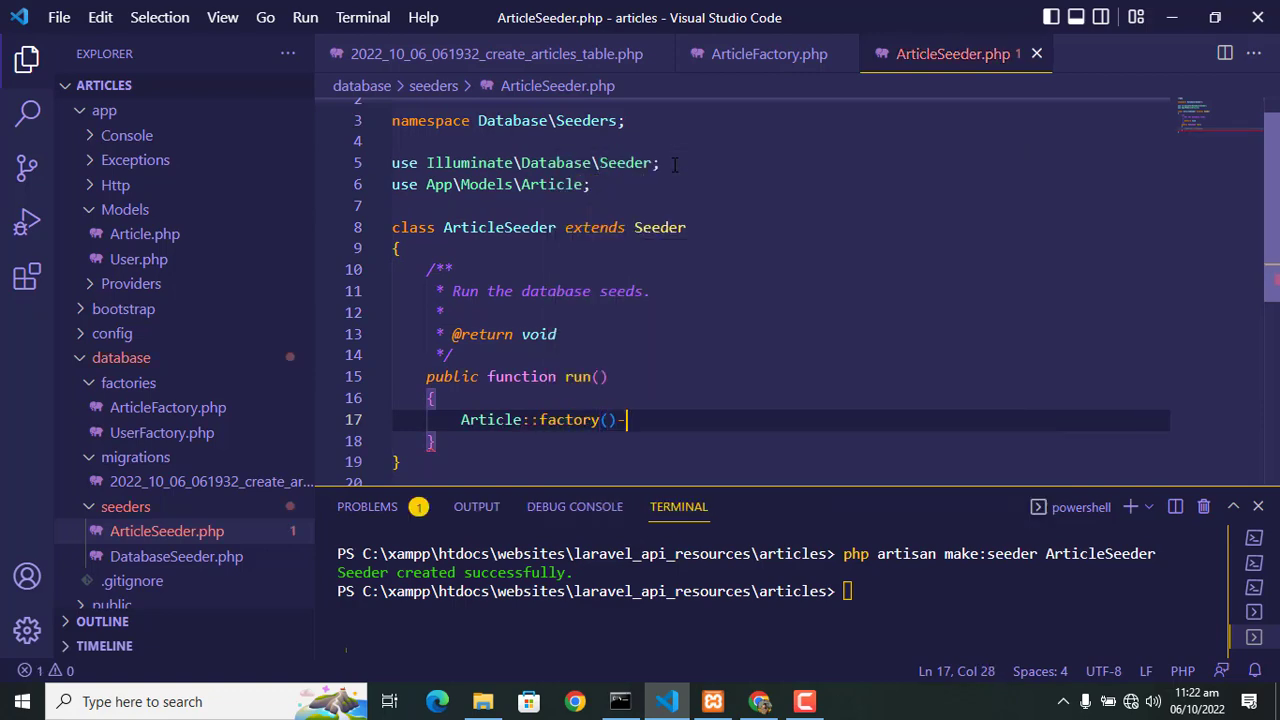
text(>count()
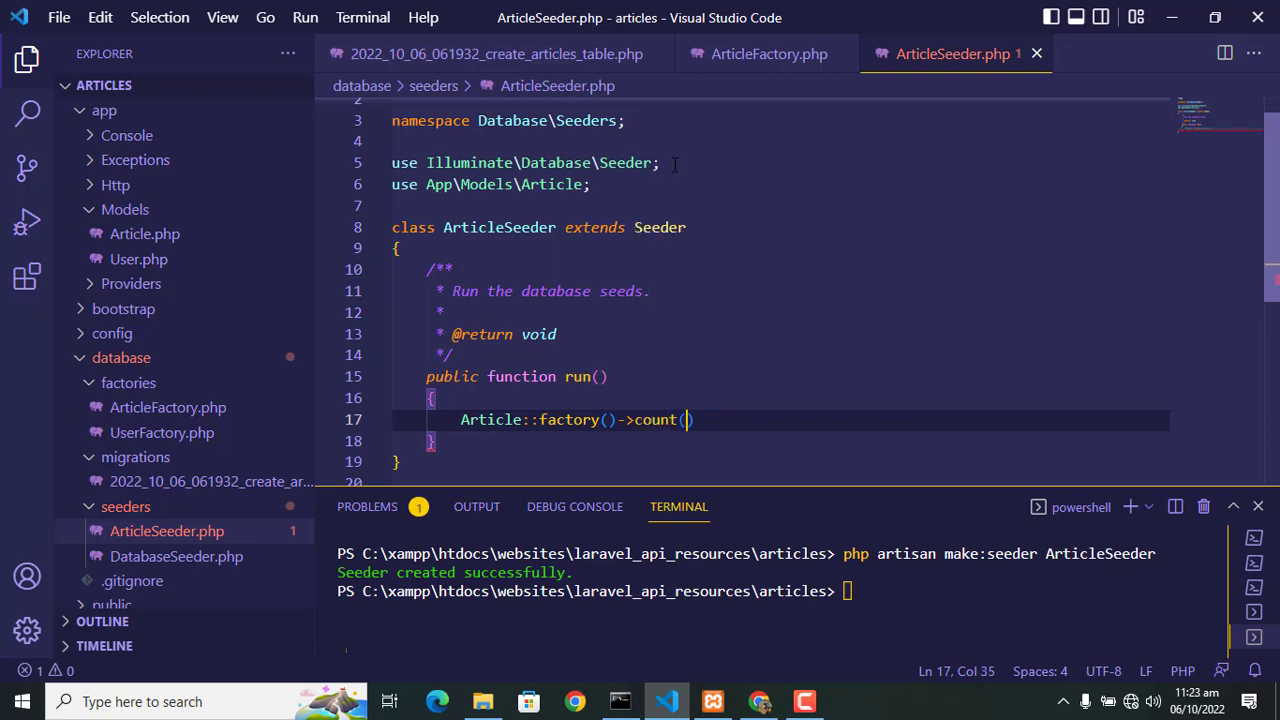
text(01)
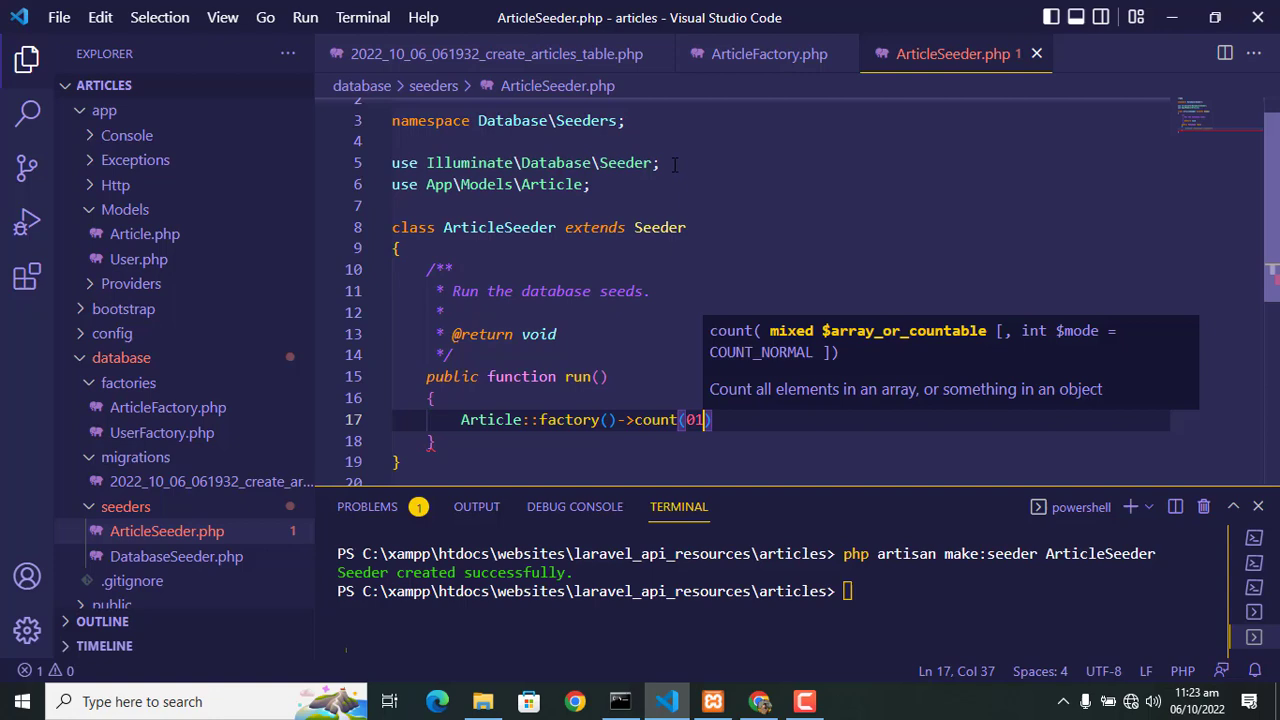
text(10)
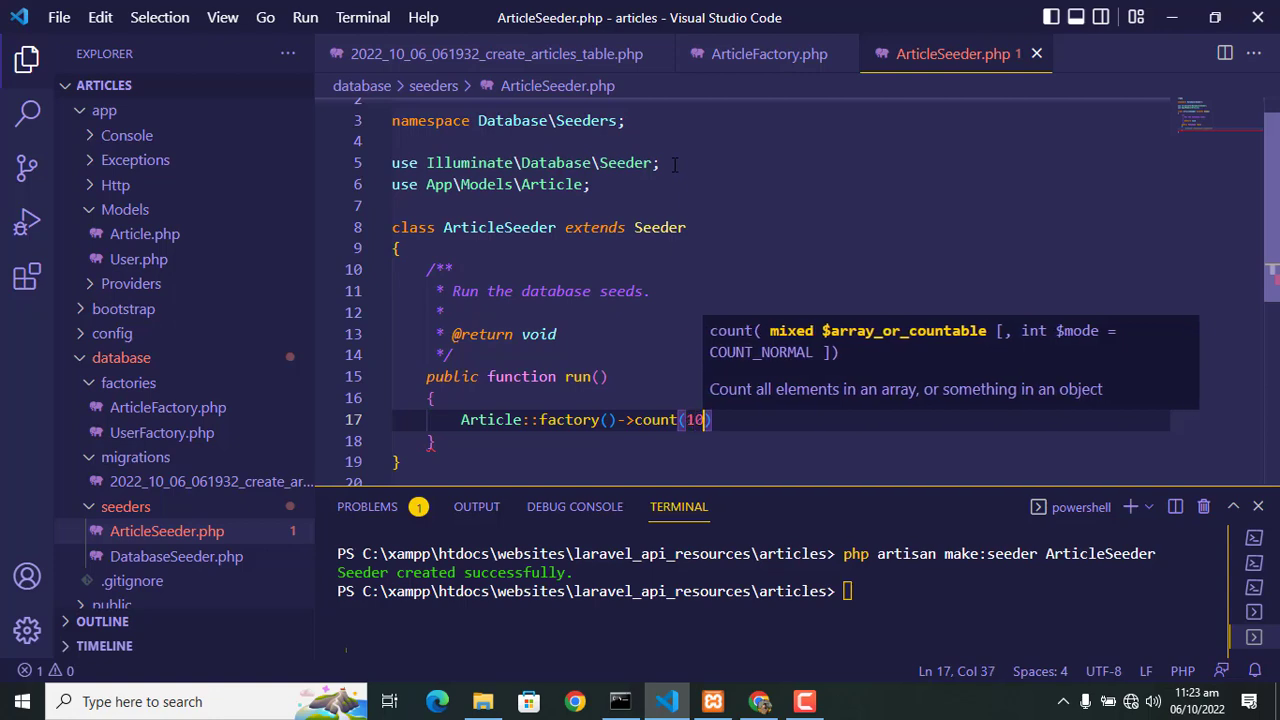
text(->c)
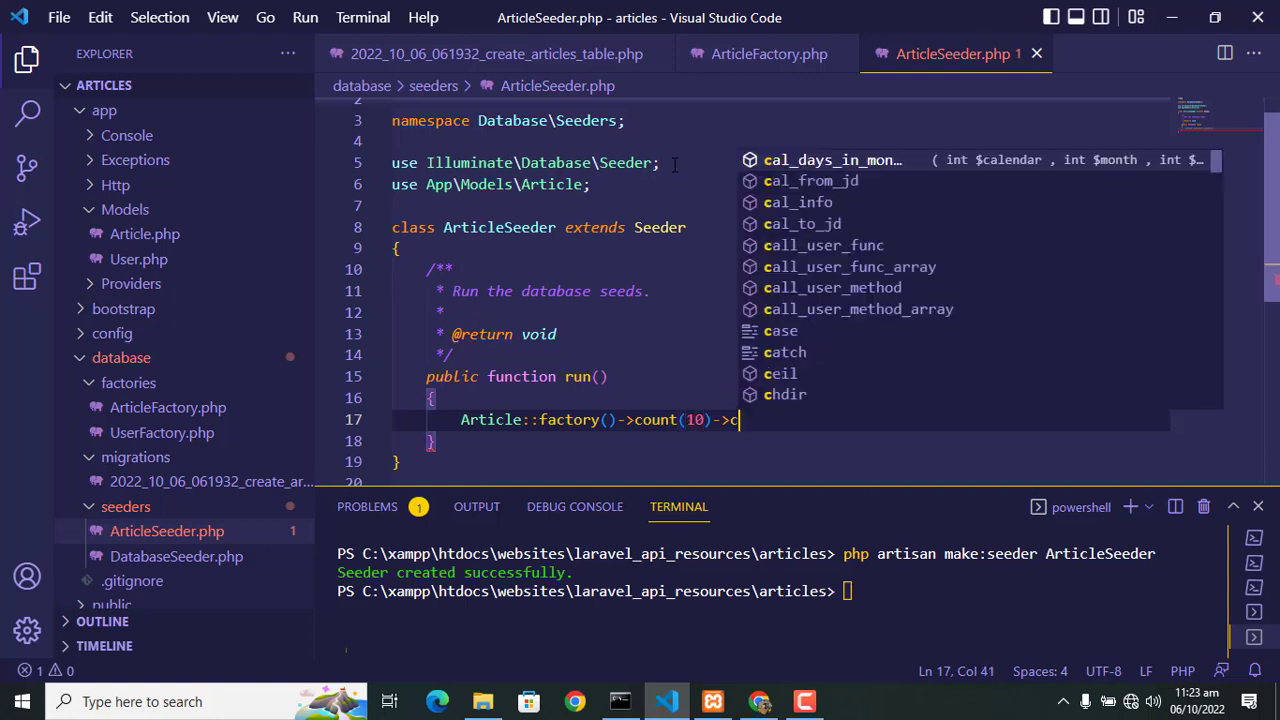
text(reate)
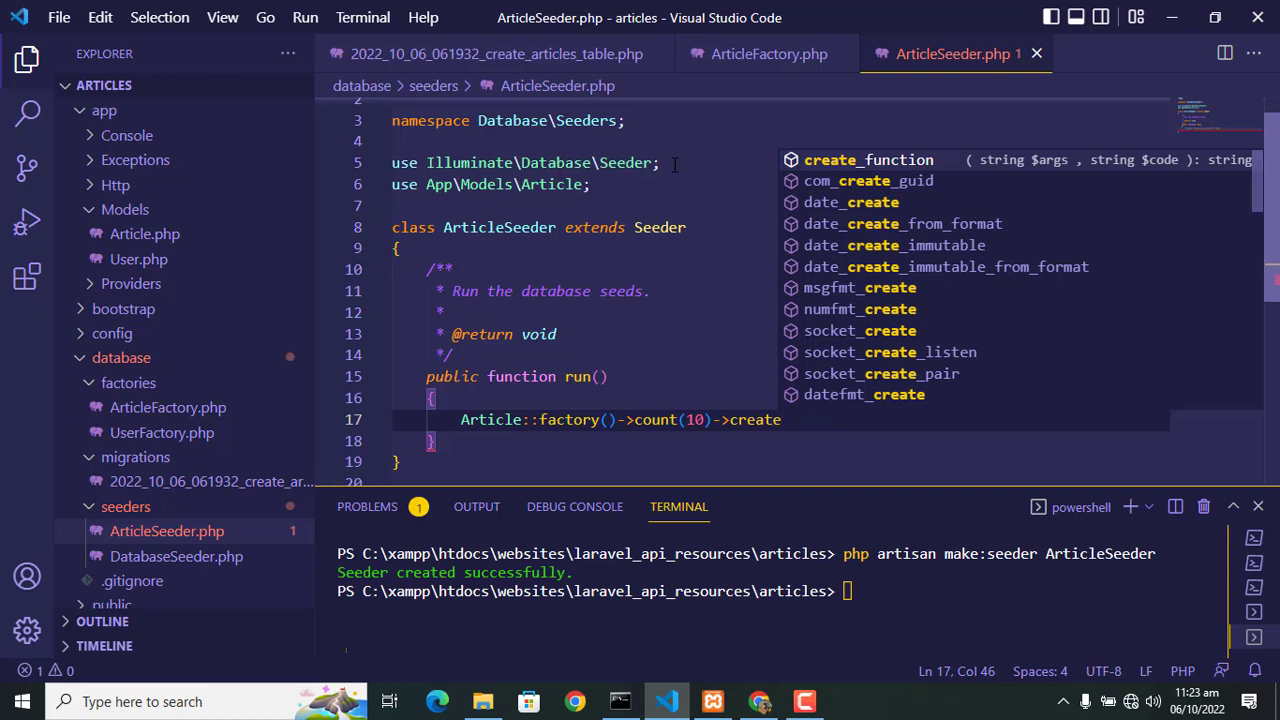
text(();)
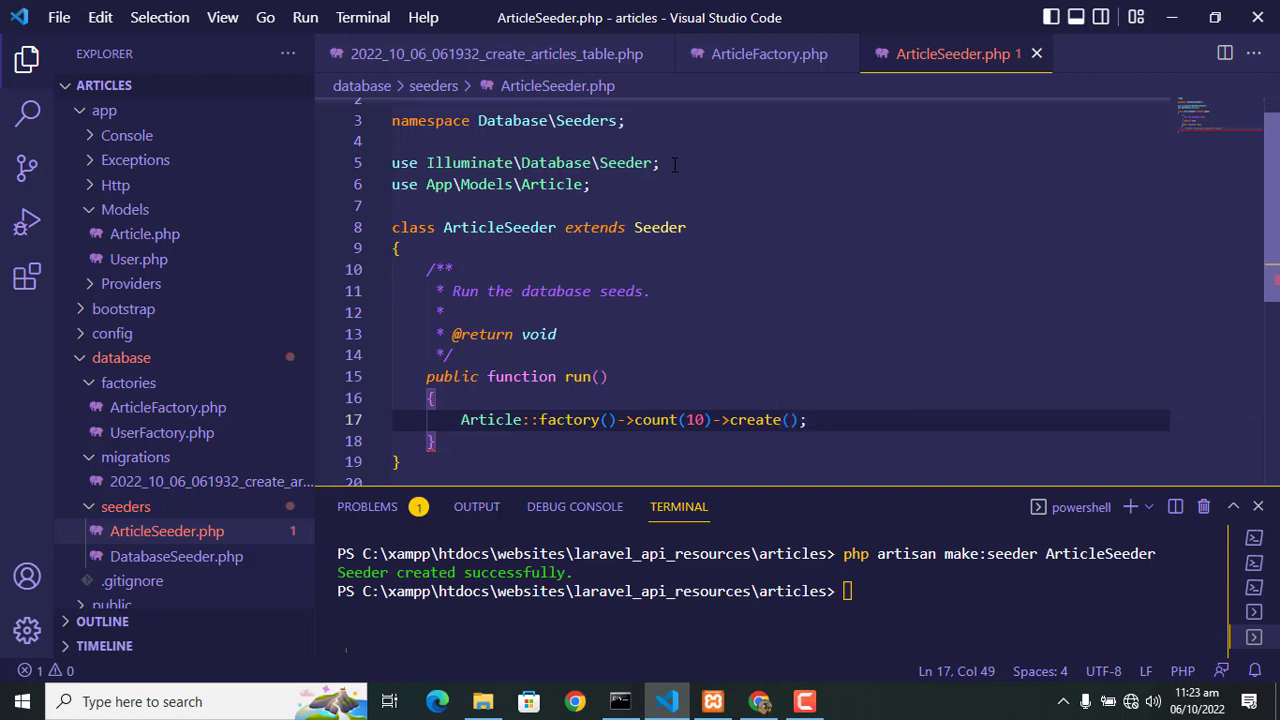
text(cl)
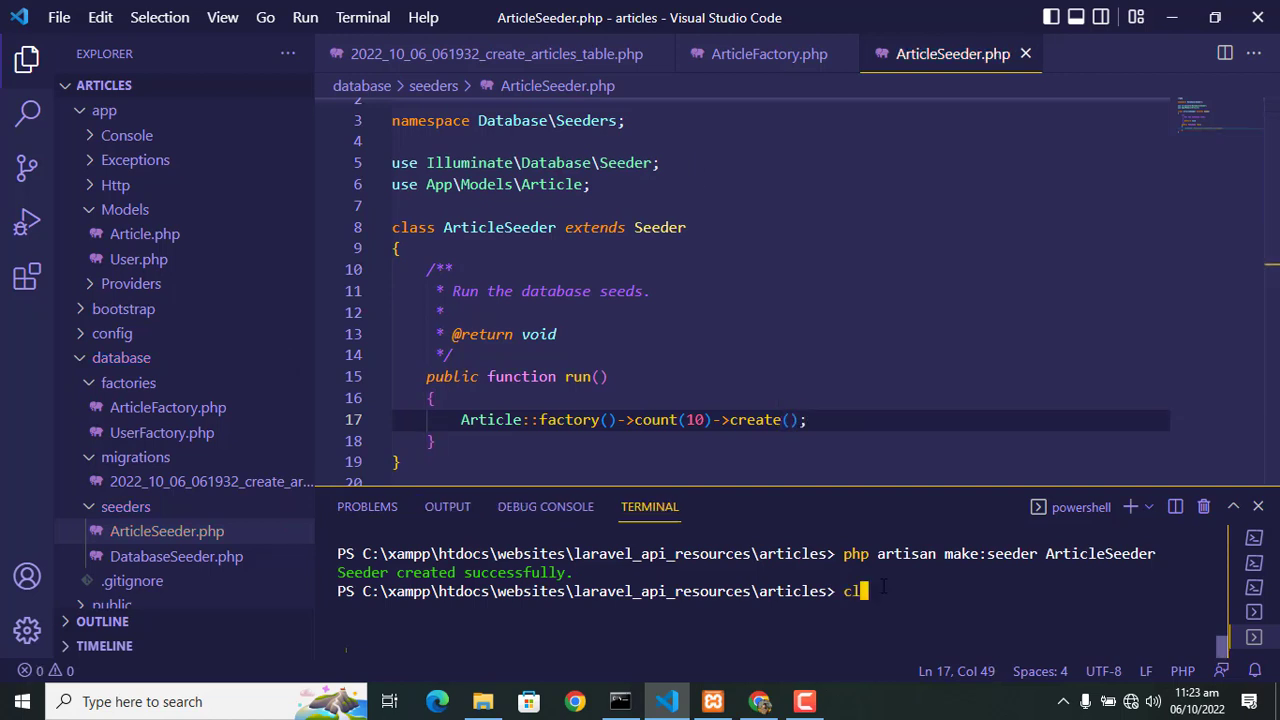
Step: Browse the articles table in phpMyAdmin's articles database, confirming it has zero rows
click(759, 701)
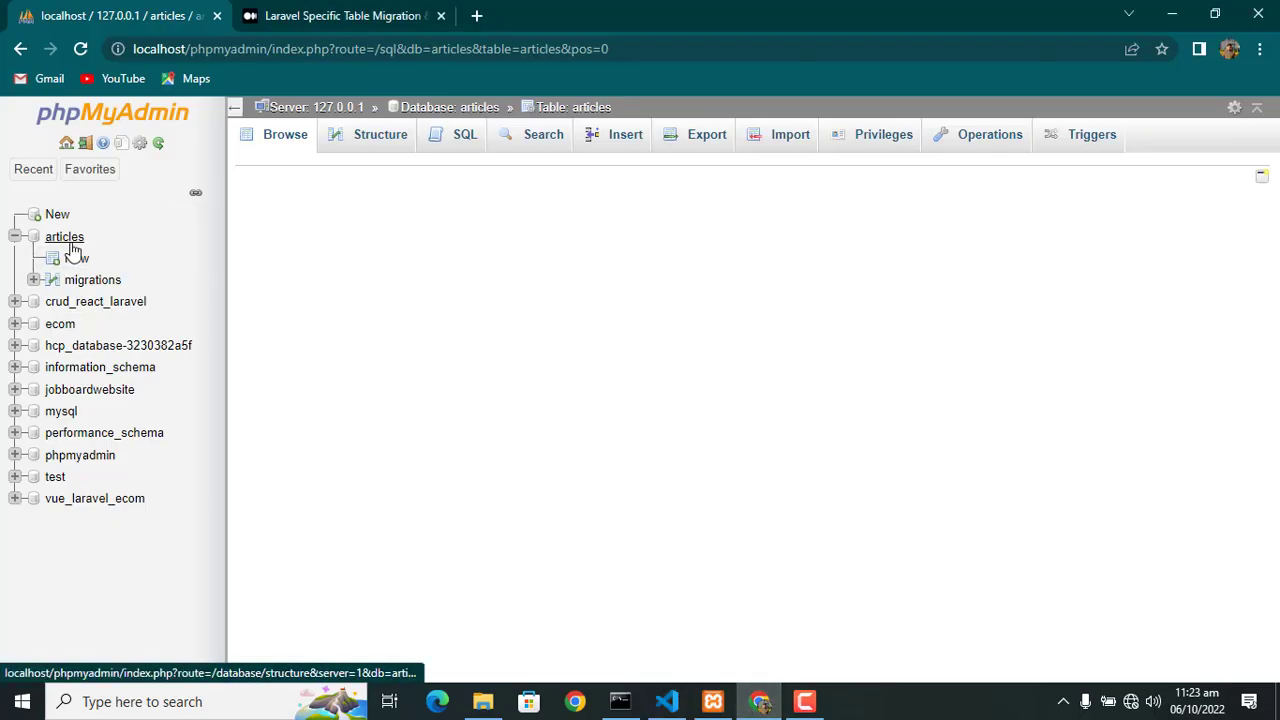
click(64, 236)
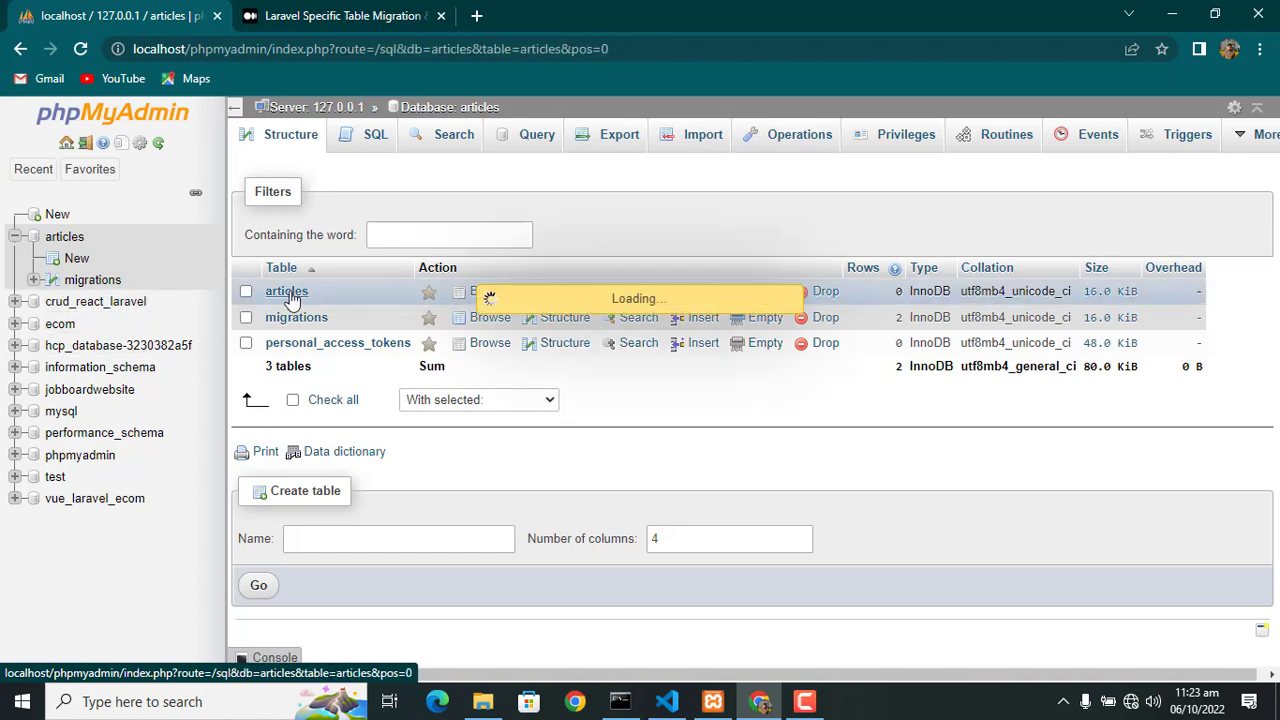
click(286, 291)
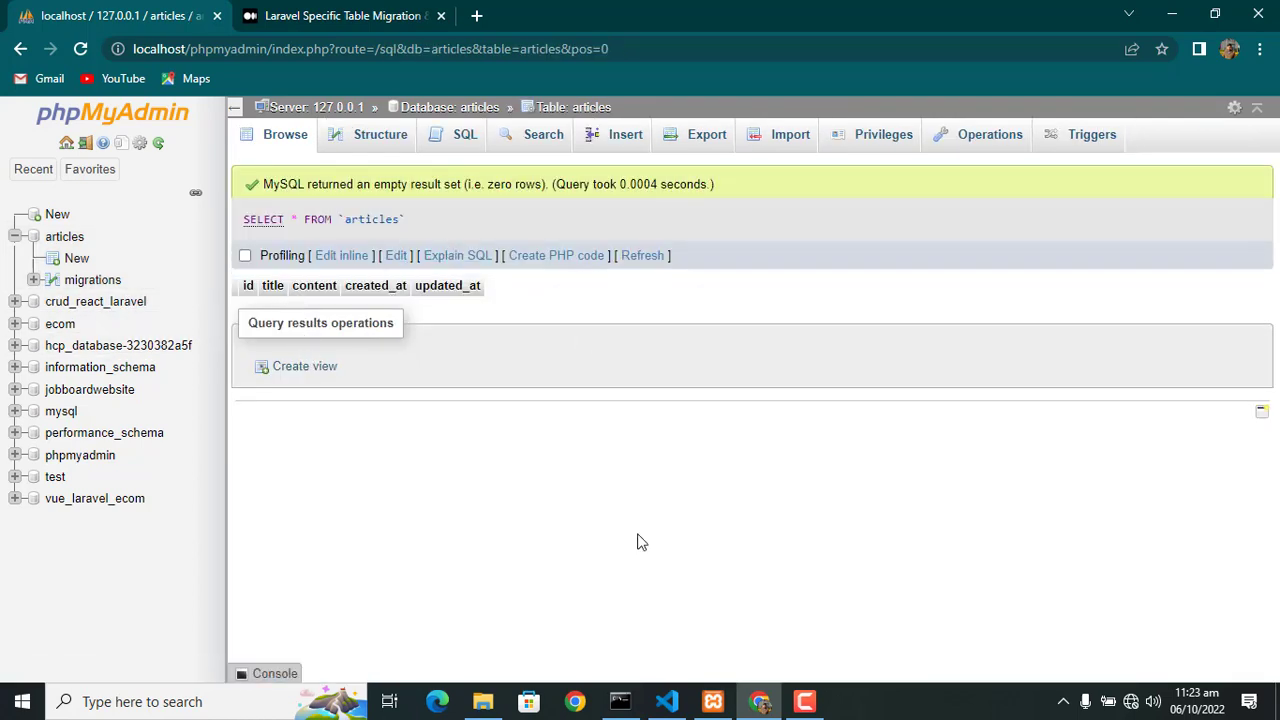
click(666, 701)
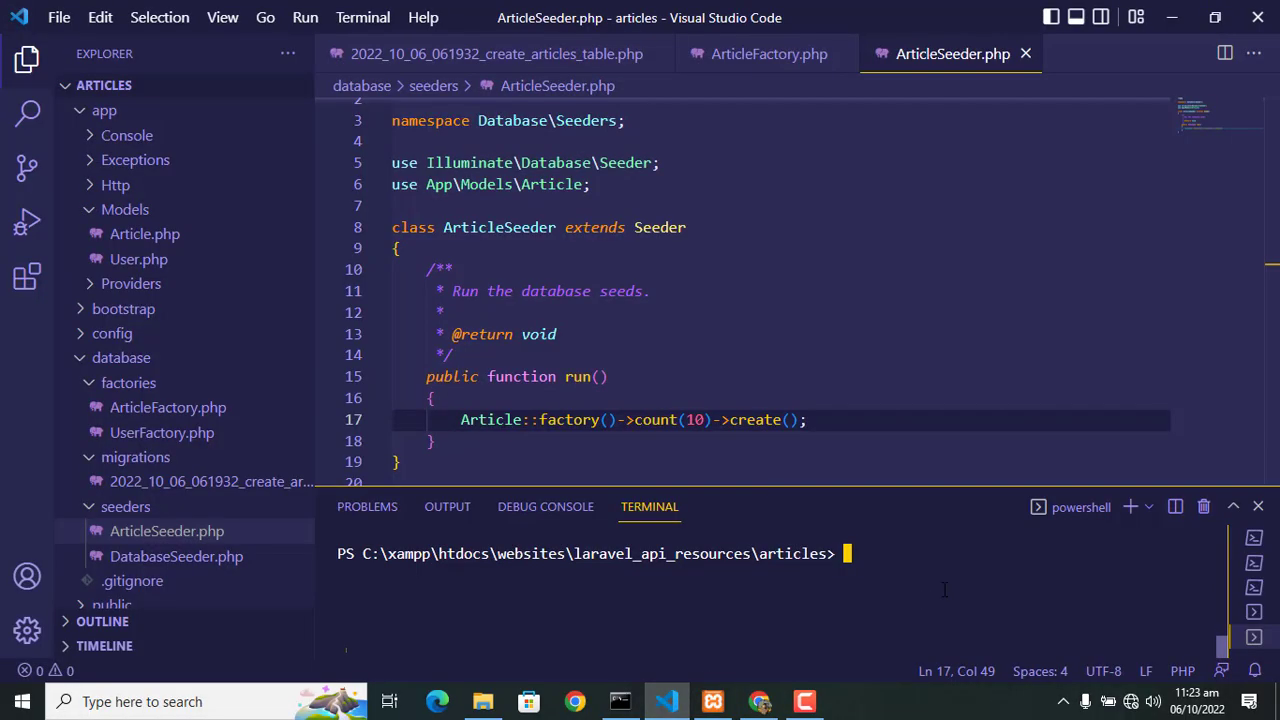
Step: Run php artisan db:seed ArticleSeeder and verify ten fake rows in phpMyAdmin
text(php artisan)
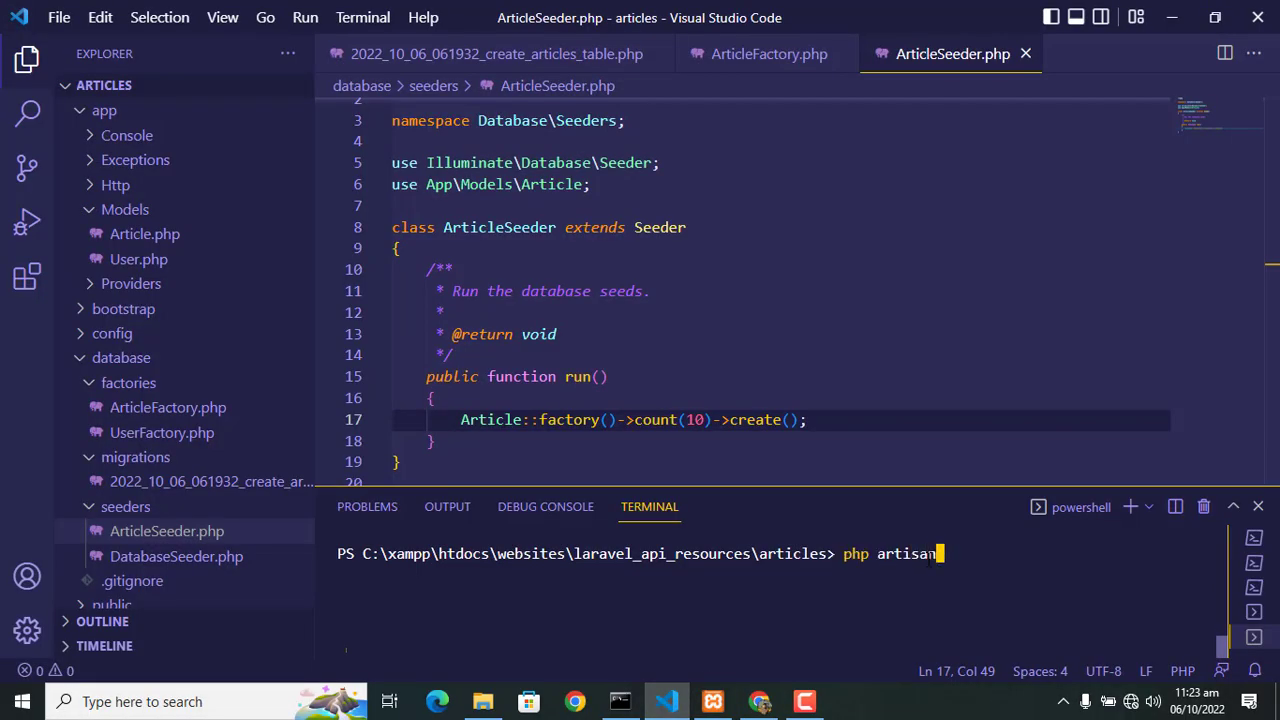
text(db)
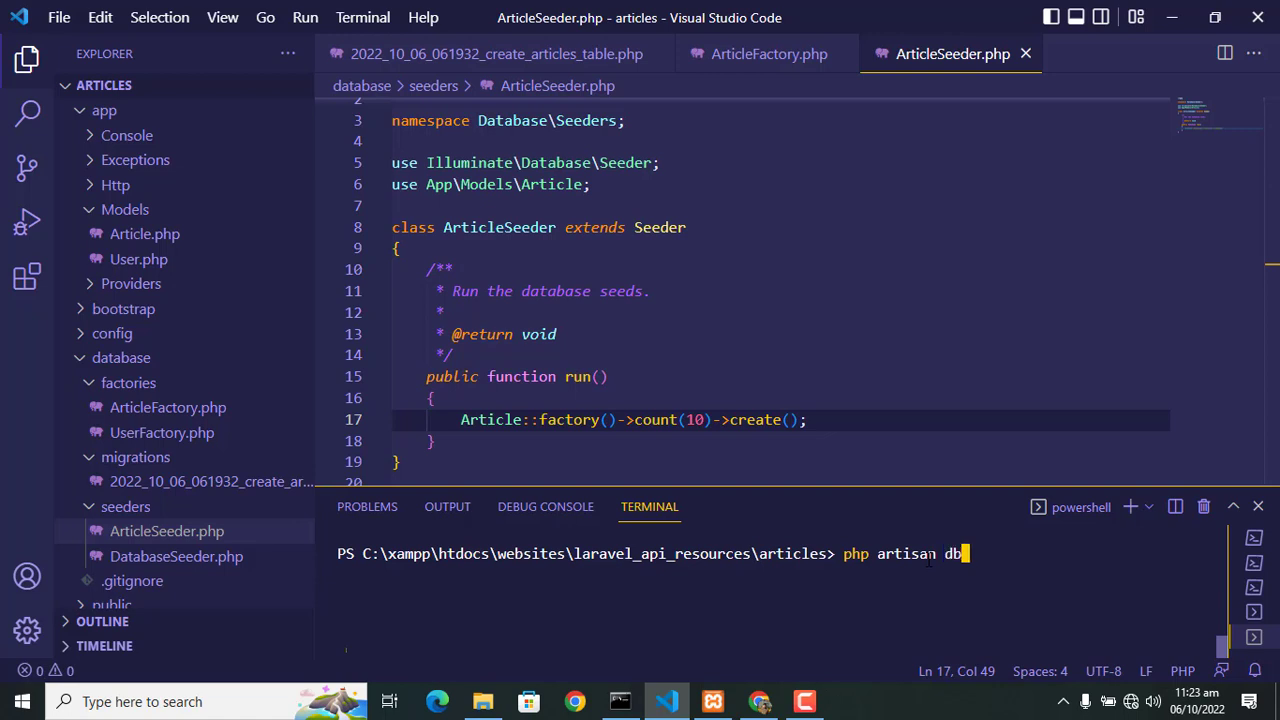
text(:seed)
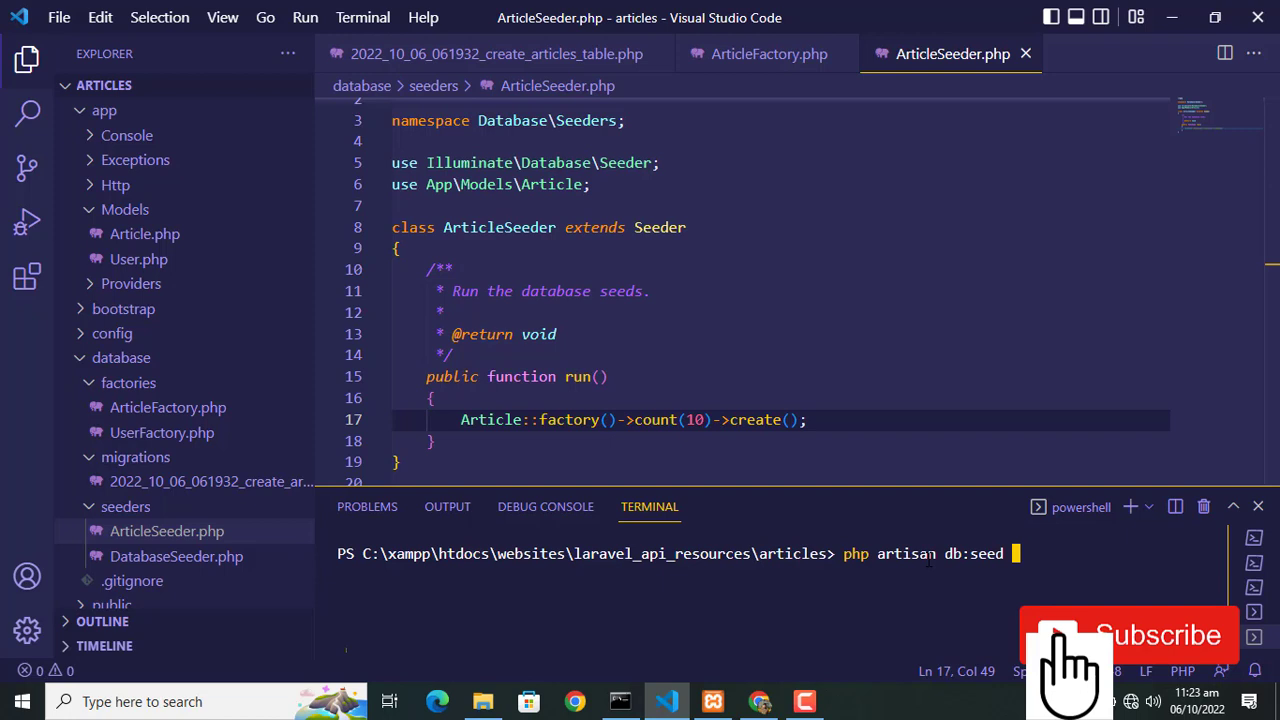
text(Artic)
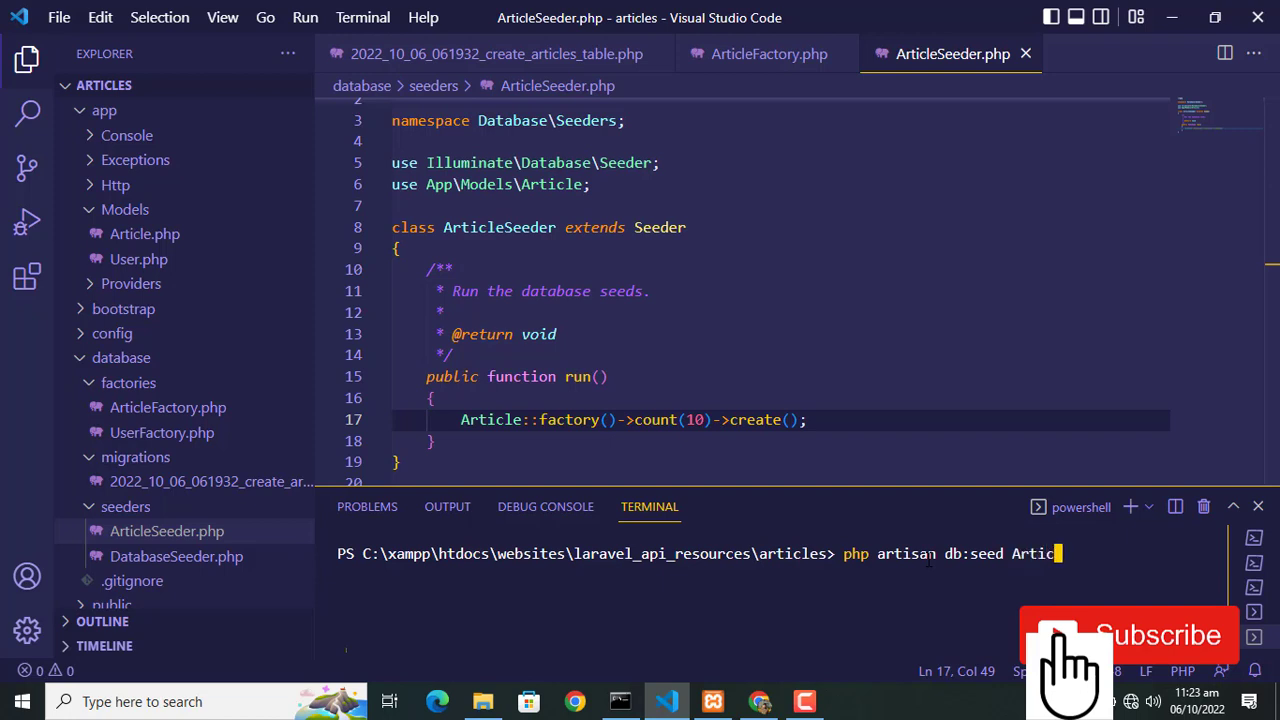
text(leSeeder)
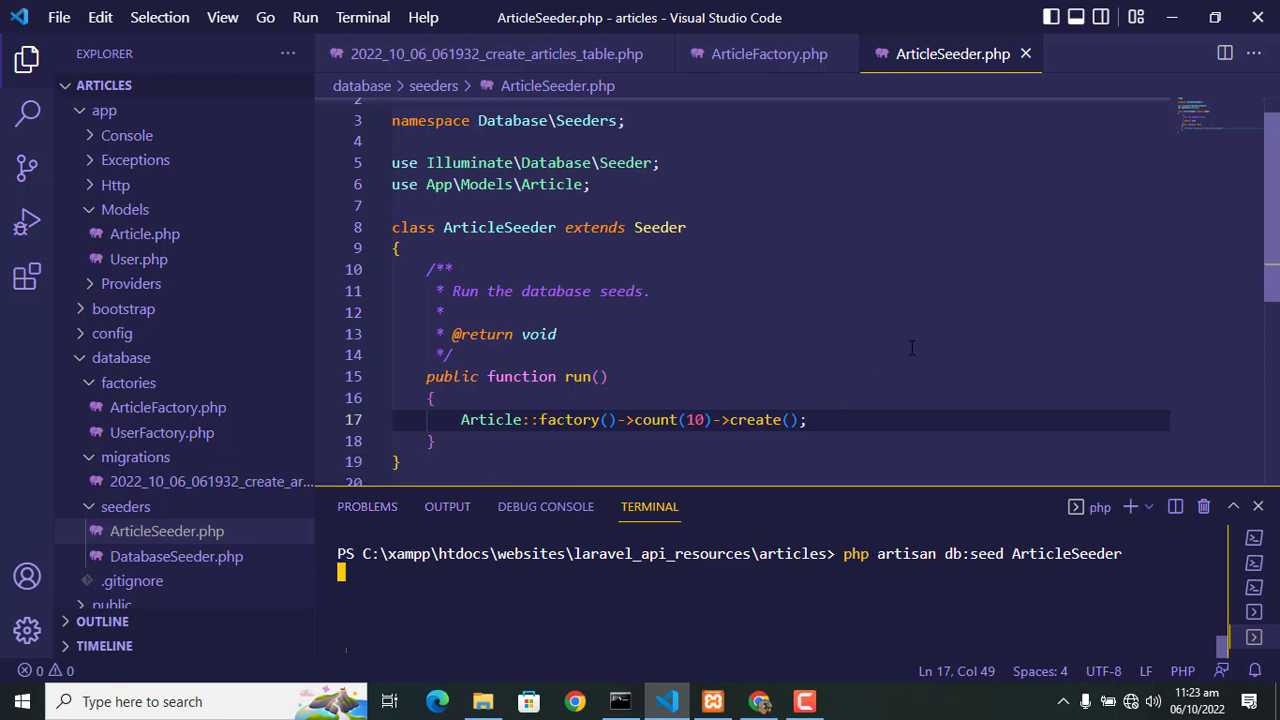
click(759, 701)
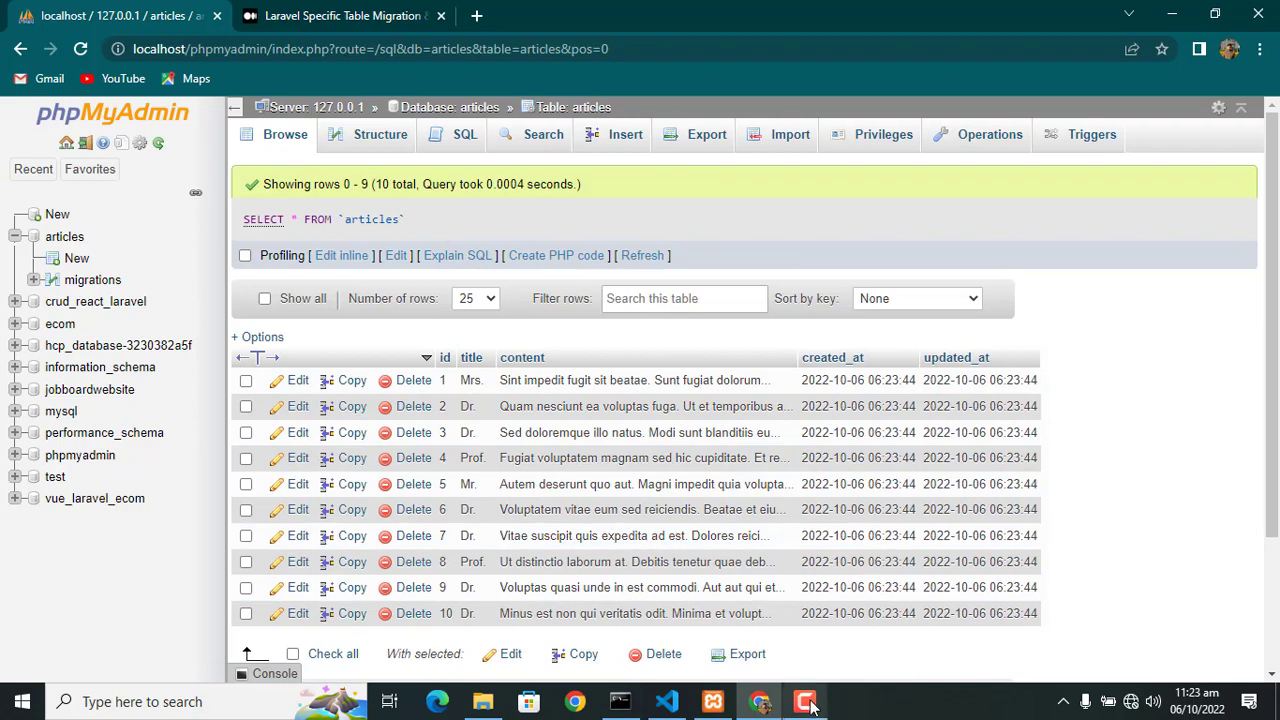
click(667, 701)
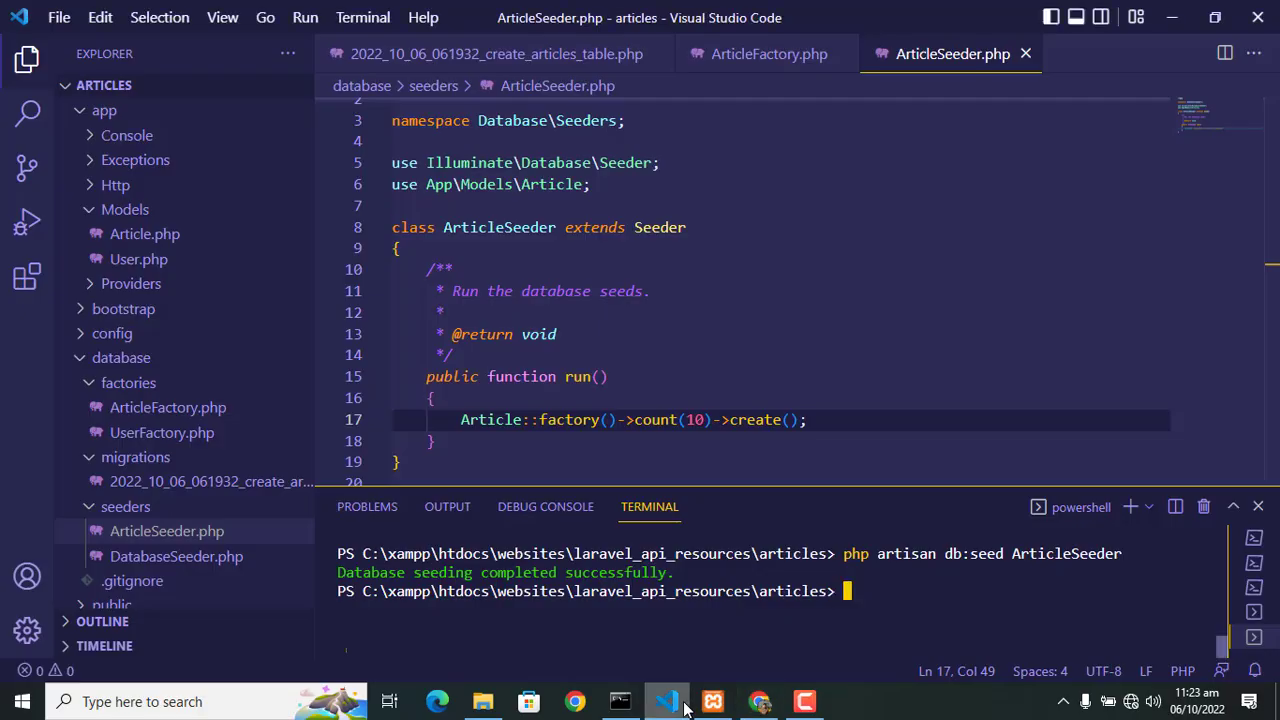